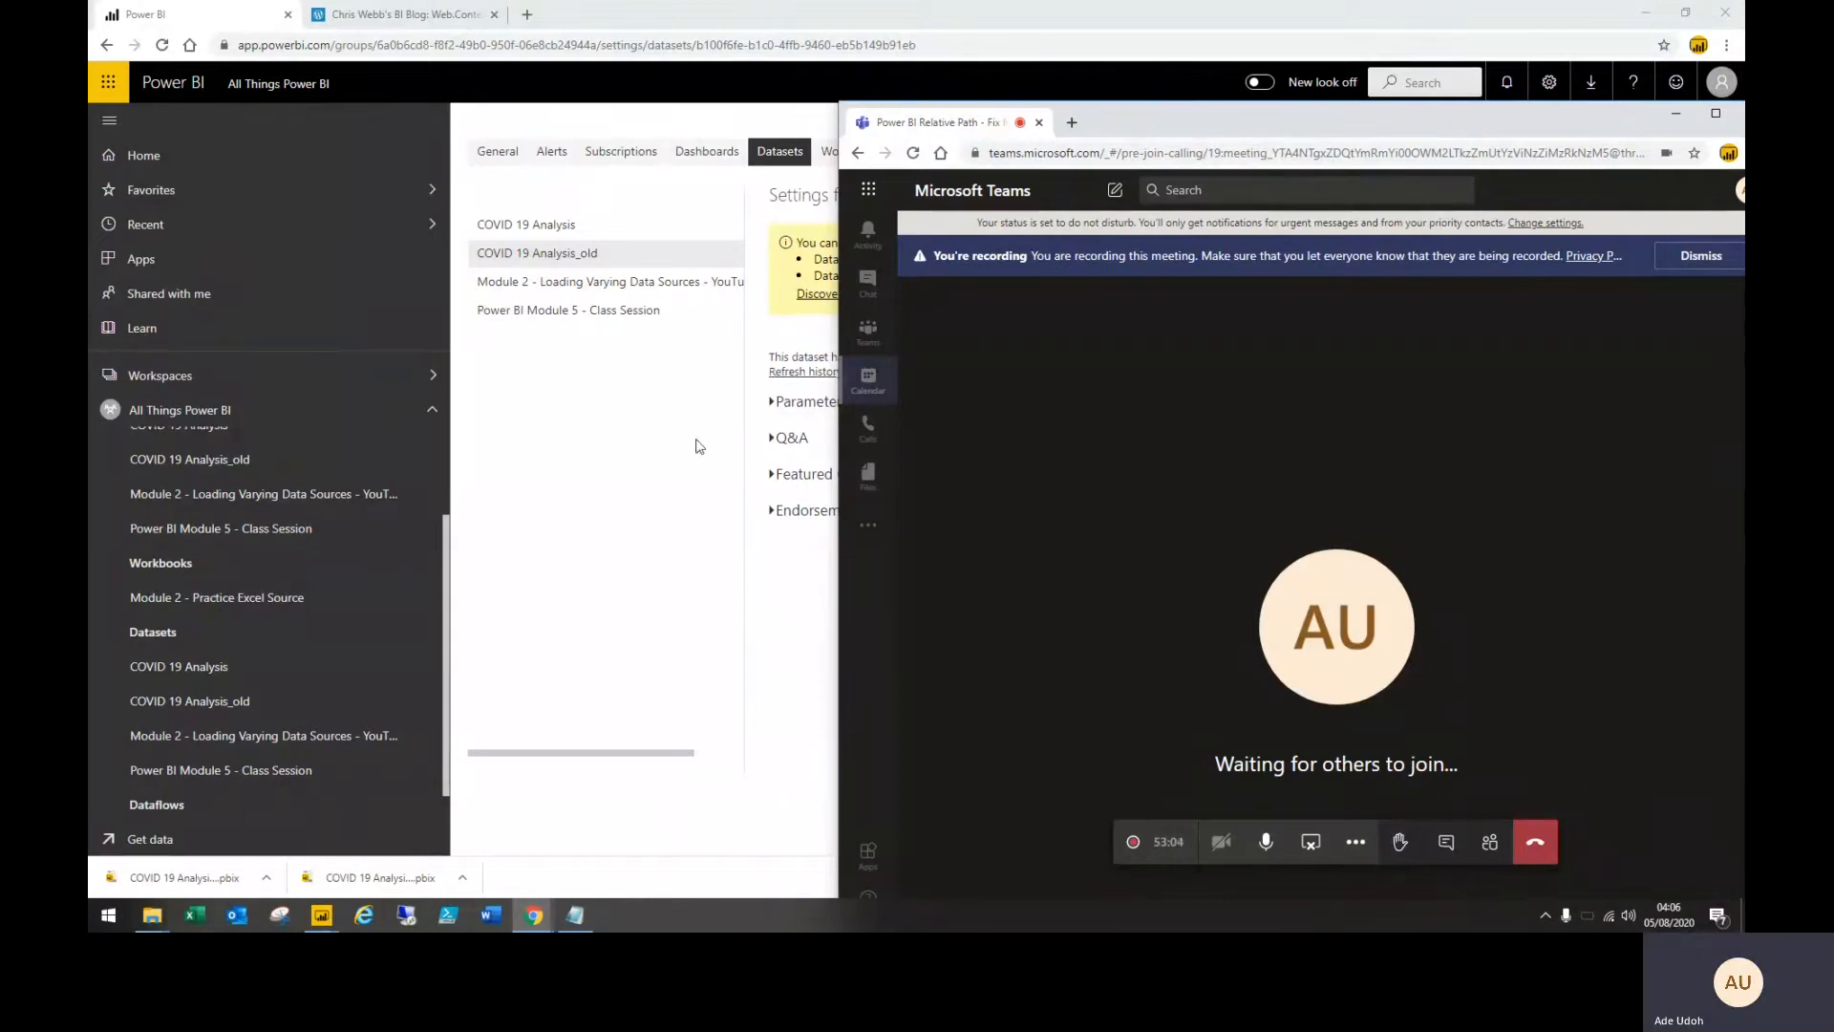
pyautogui.moveTo(690, 488)
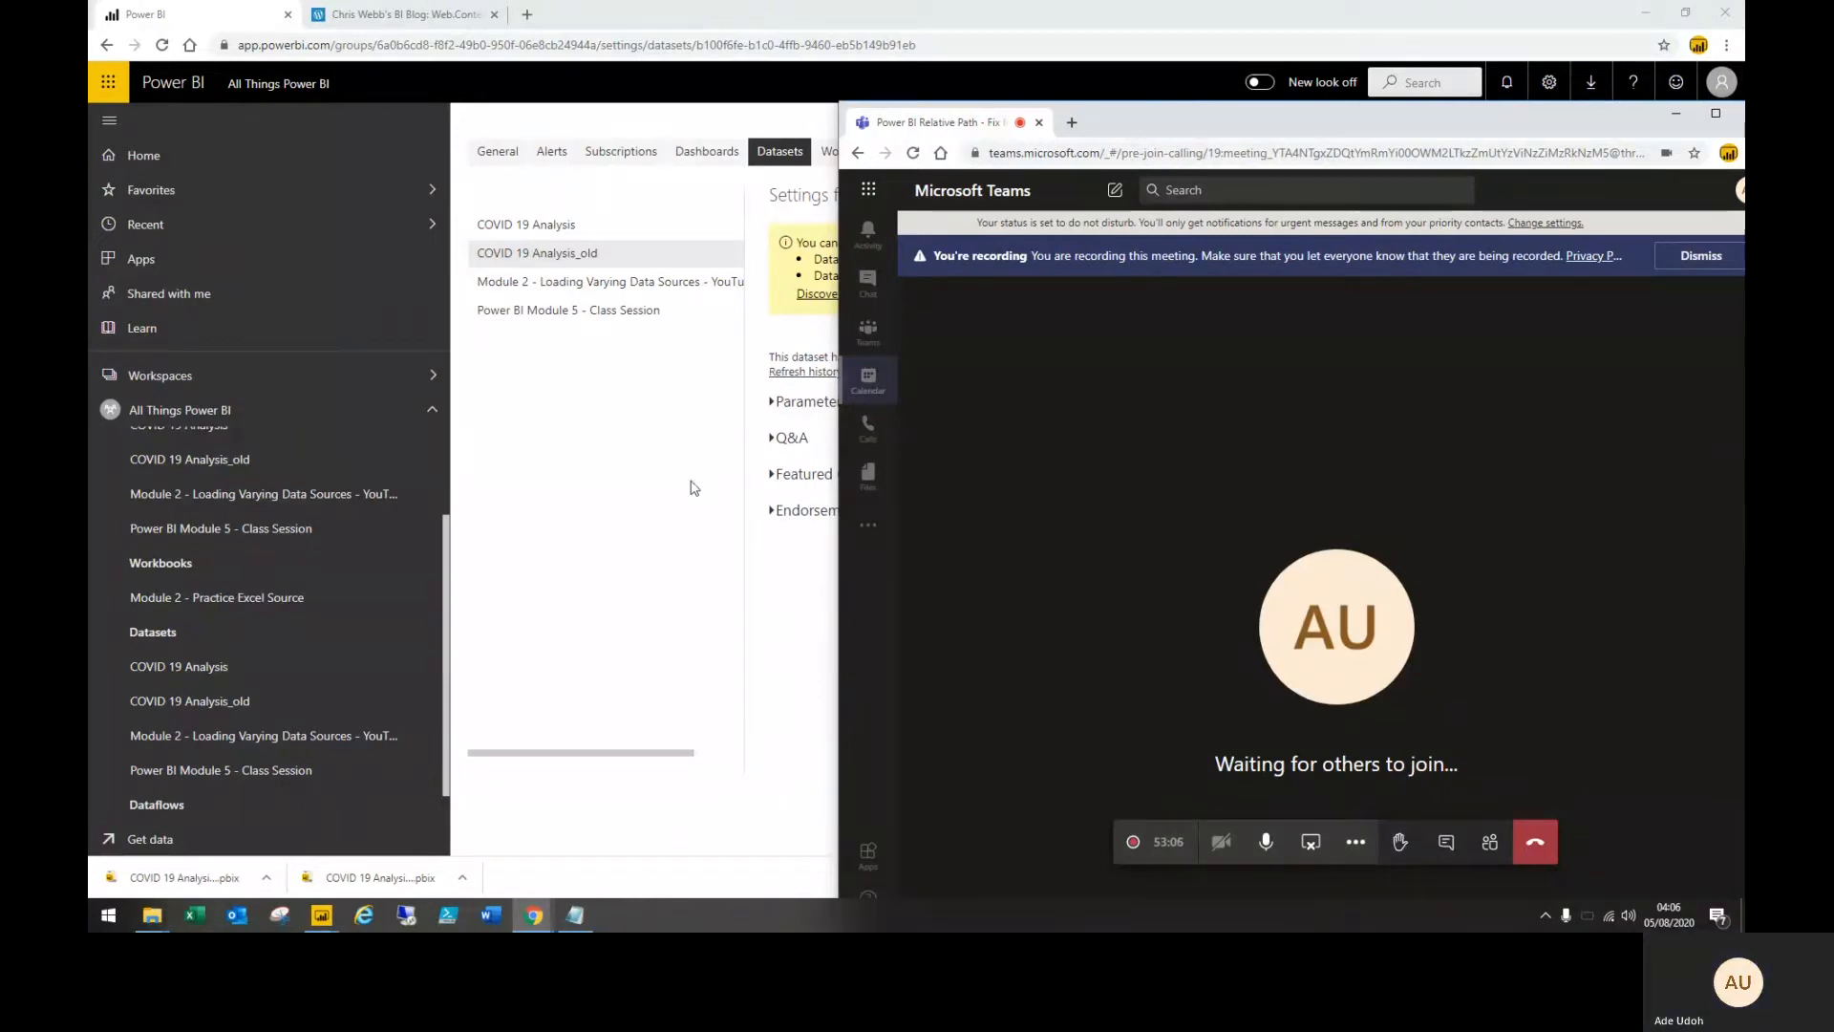
# Minimize the Teams window so the COVID 19 Analysis_old dataset settings and refresh warning show fully
pyautogui.click(1676, 112)
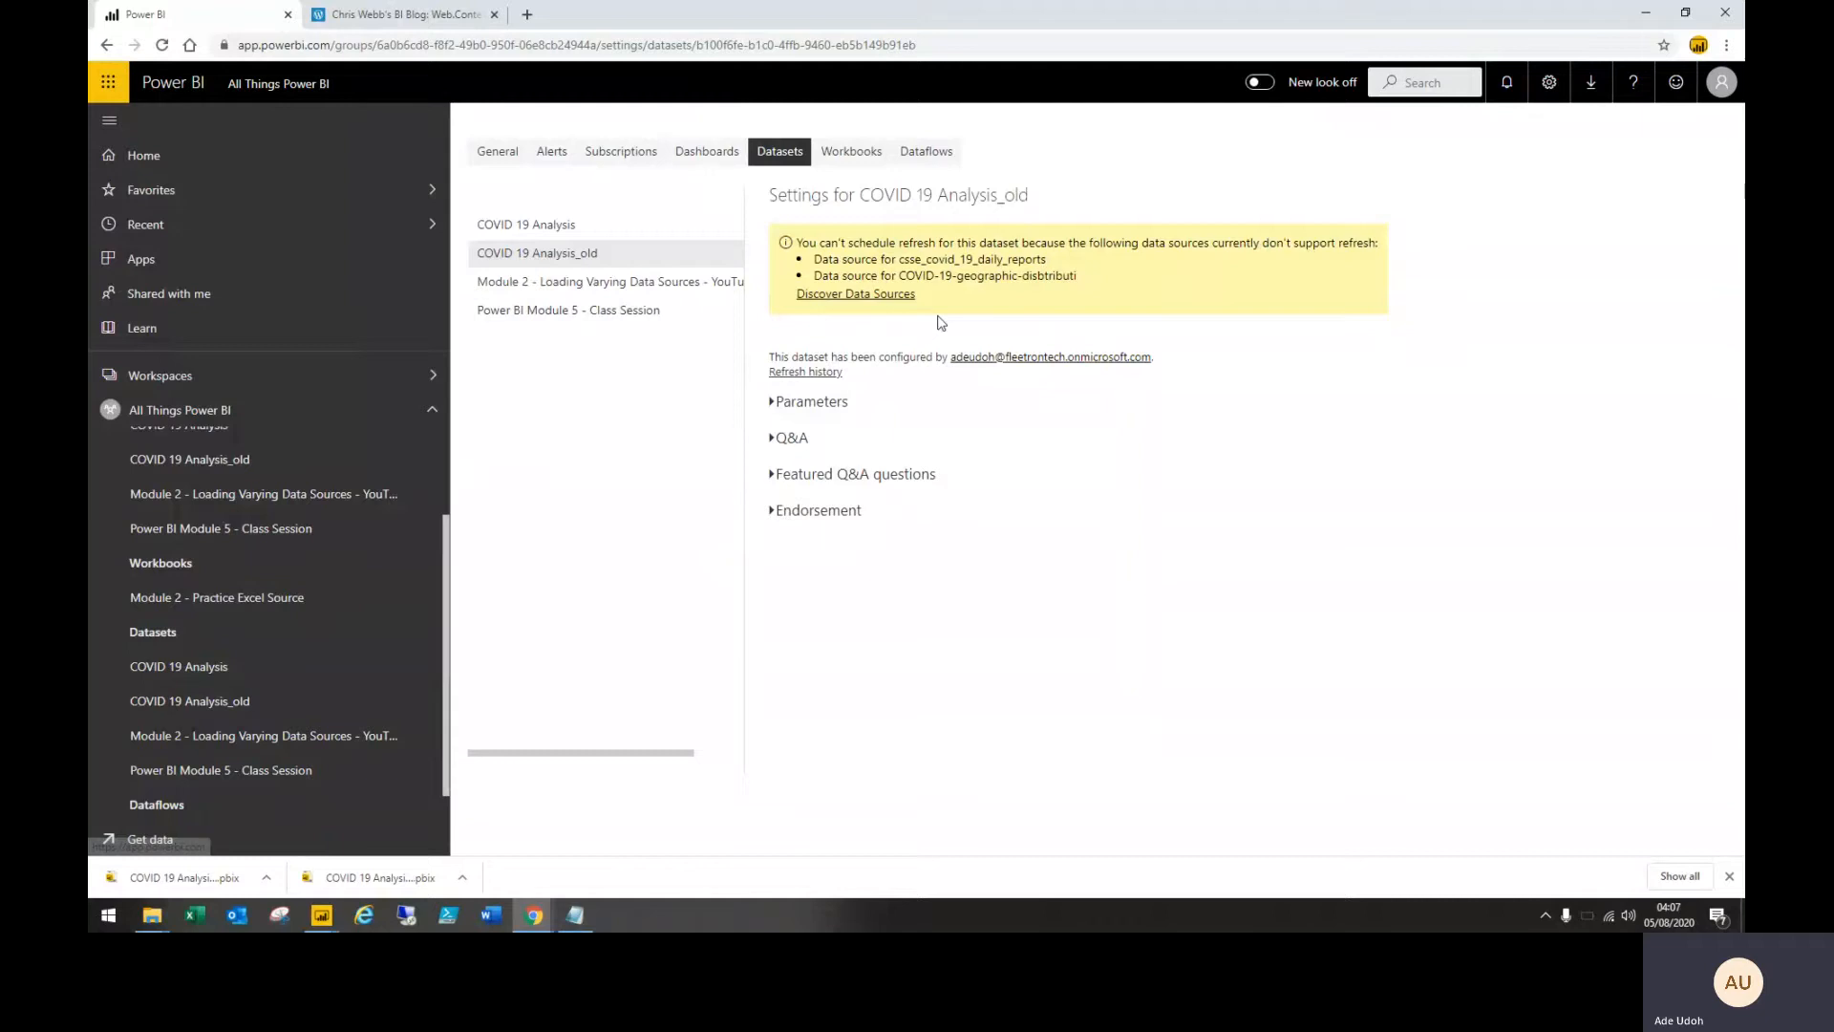
pyautogui.moveTo(537, 878)
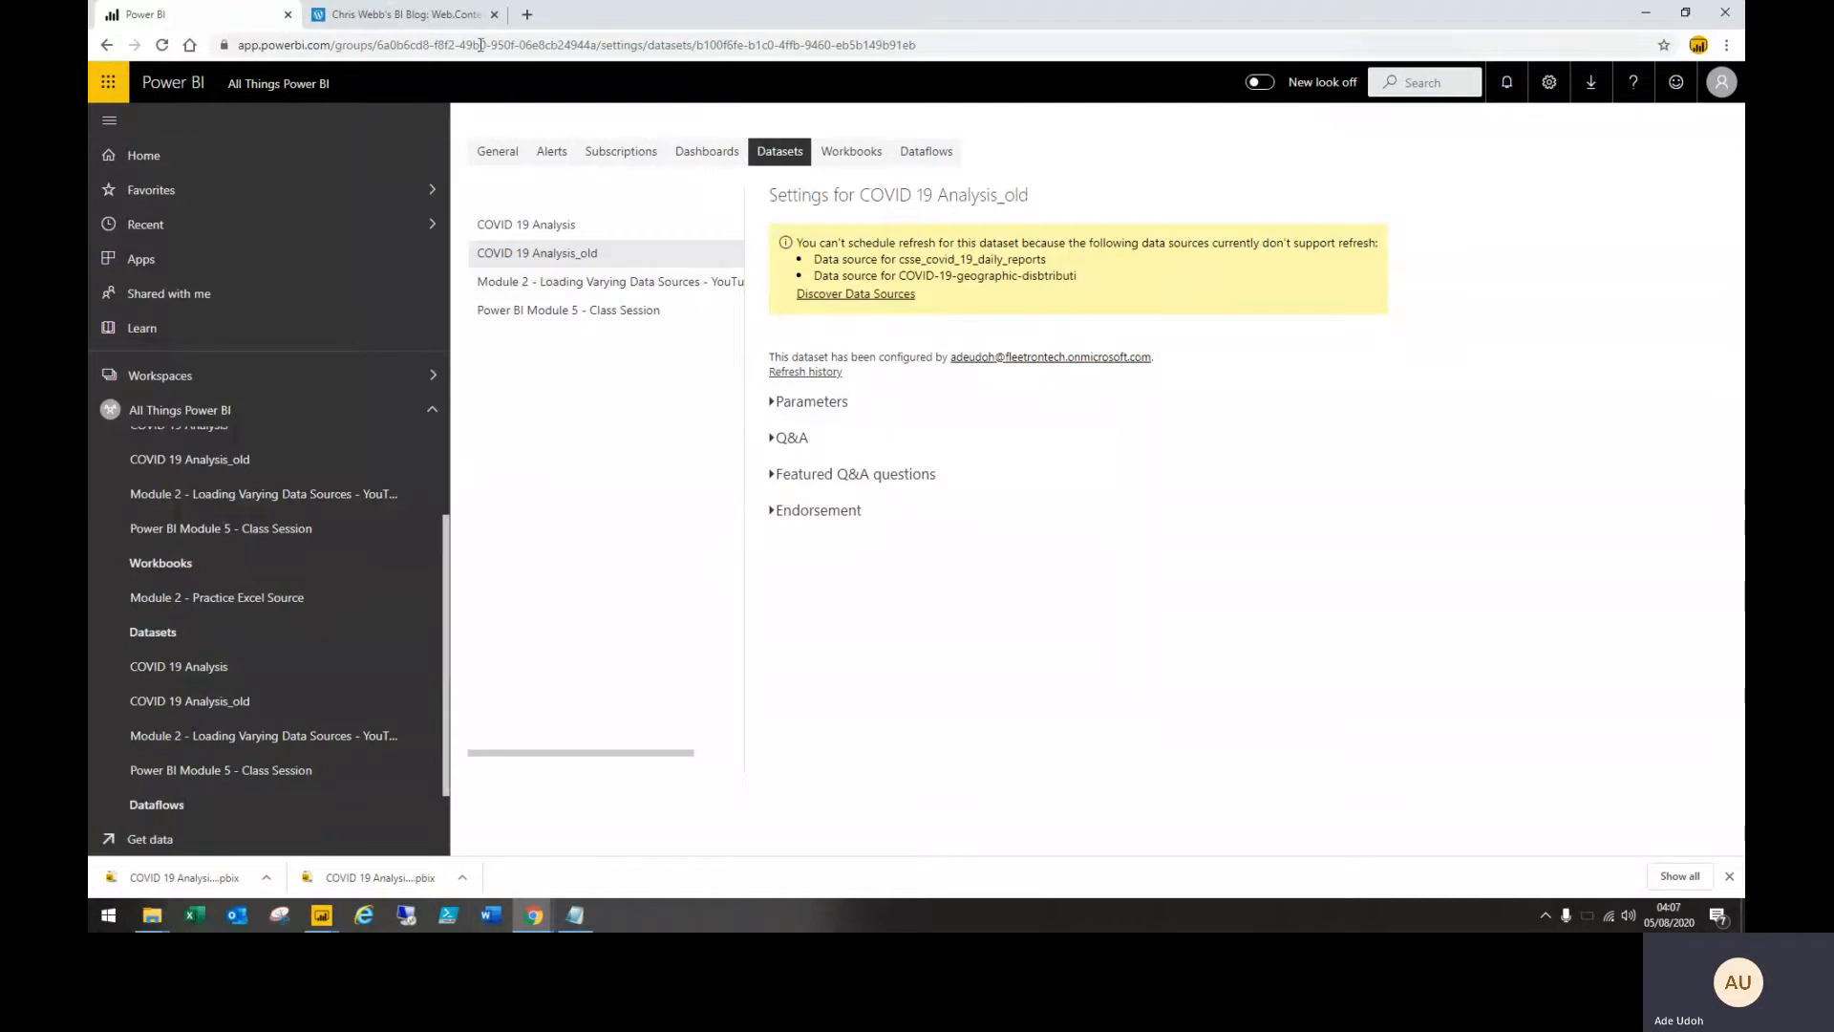
pyautogui.click(404, 13)
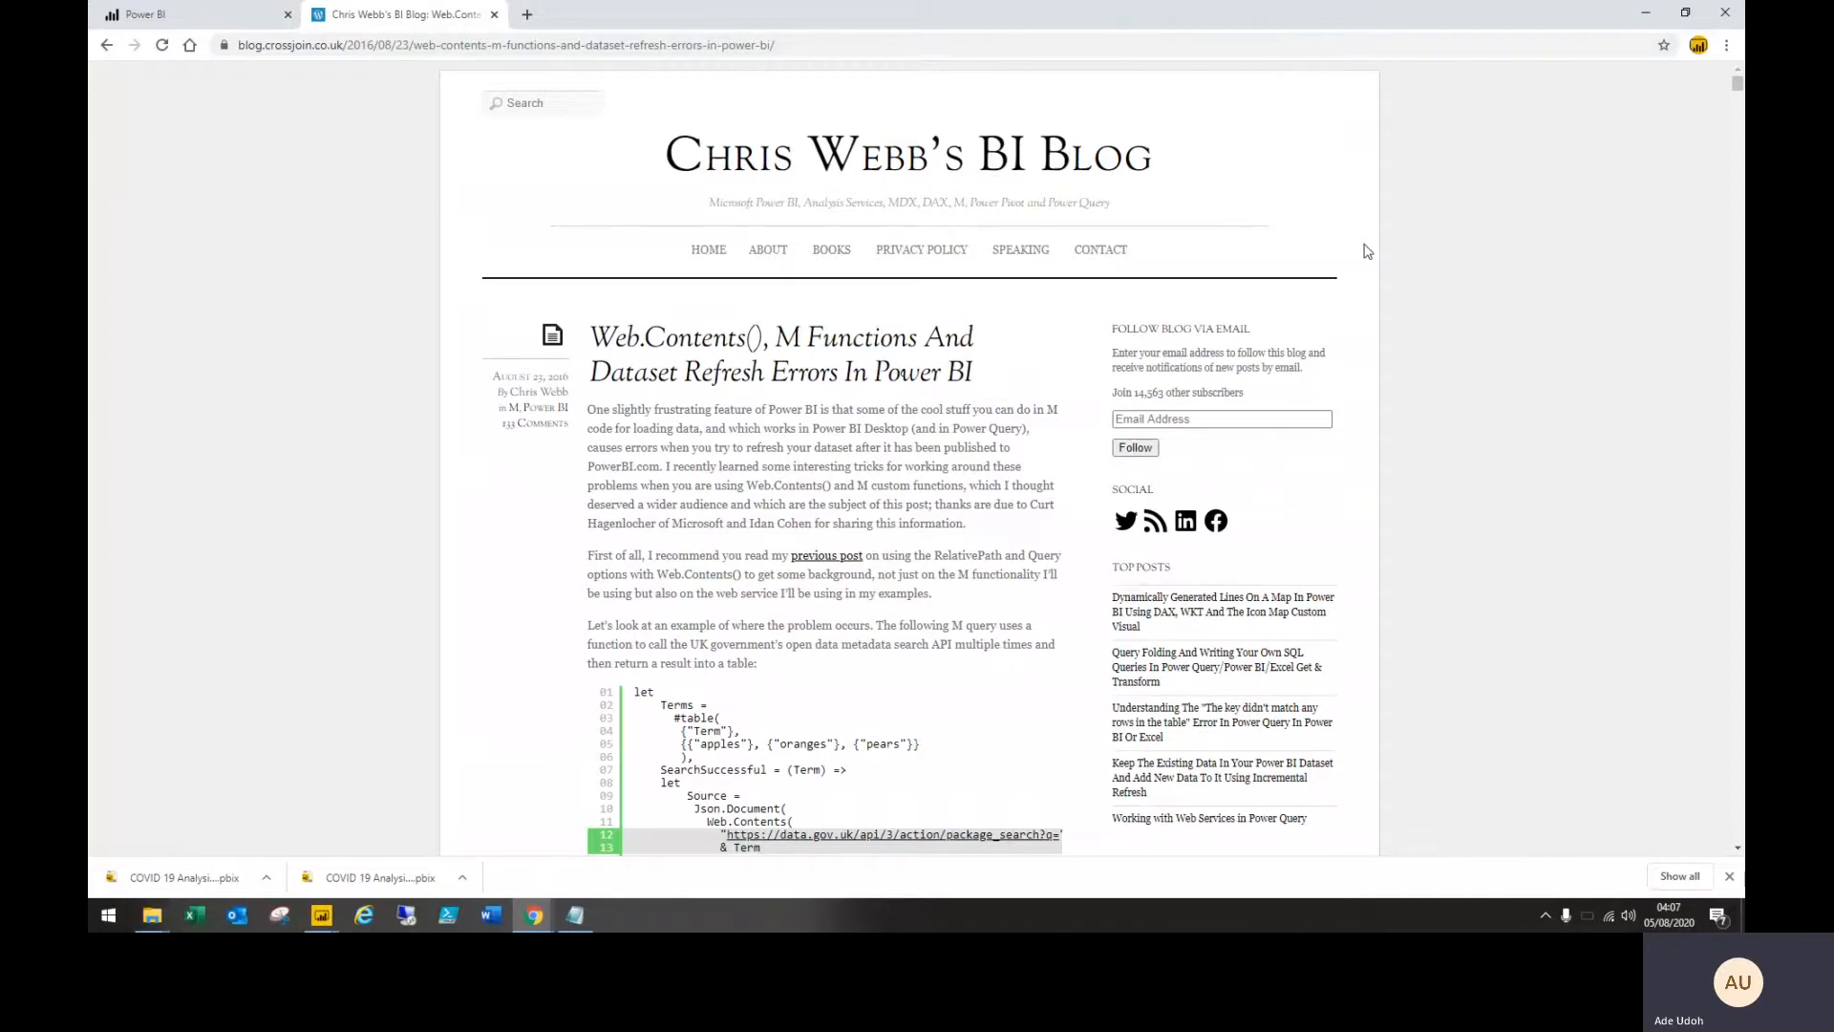
pyautogui.moveTo(1423, 218)
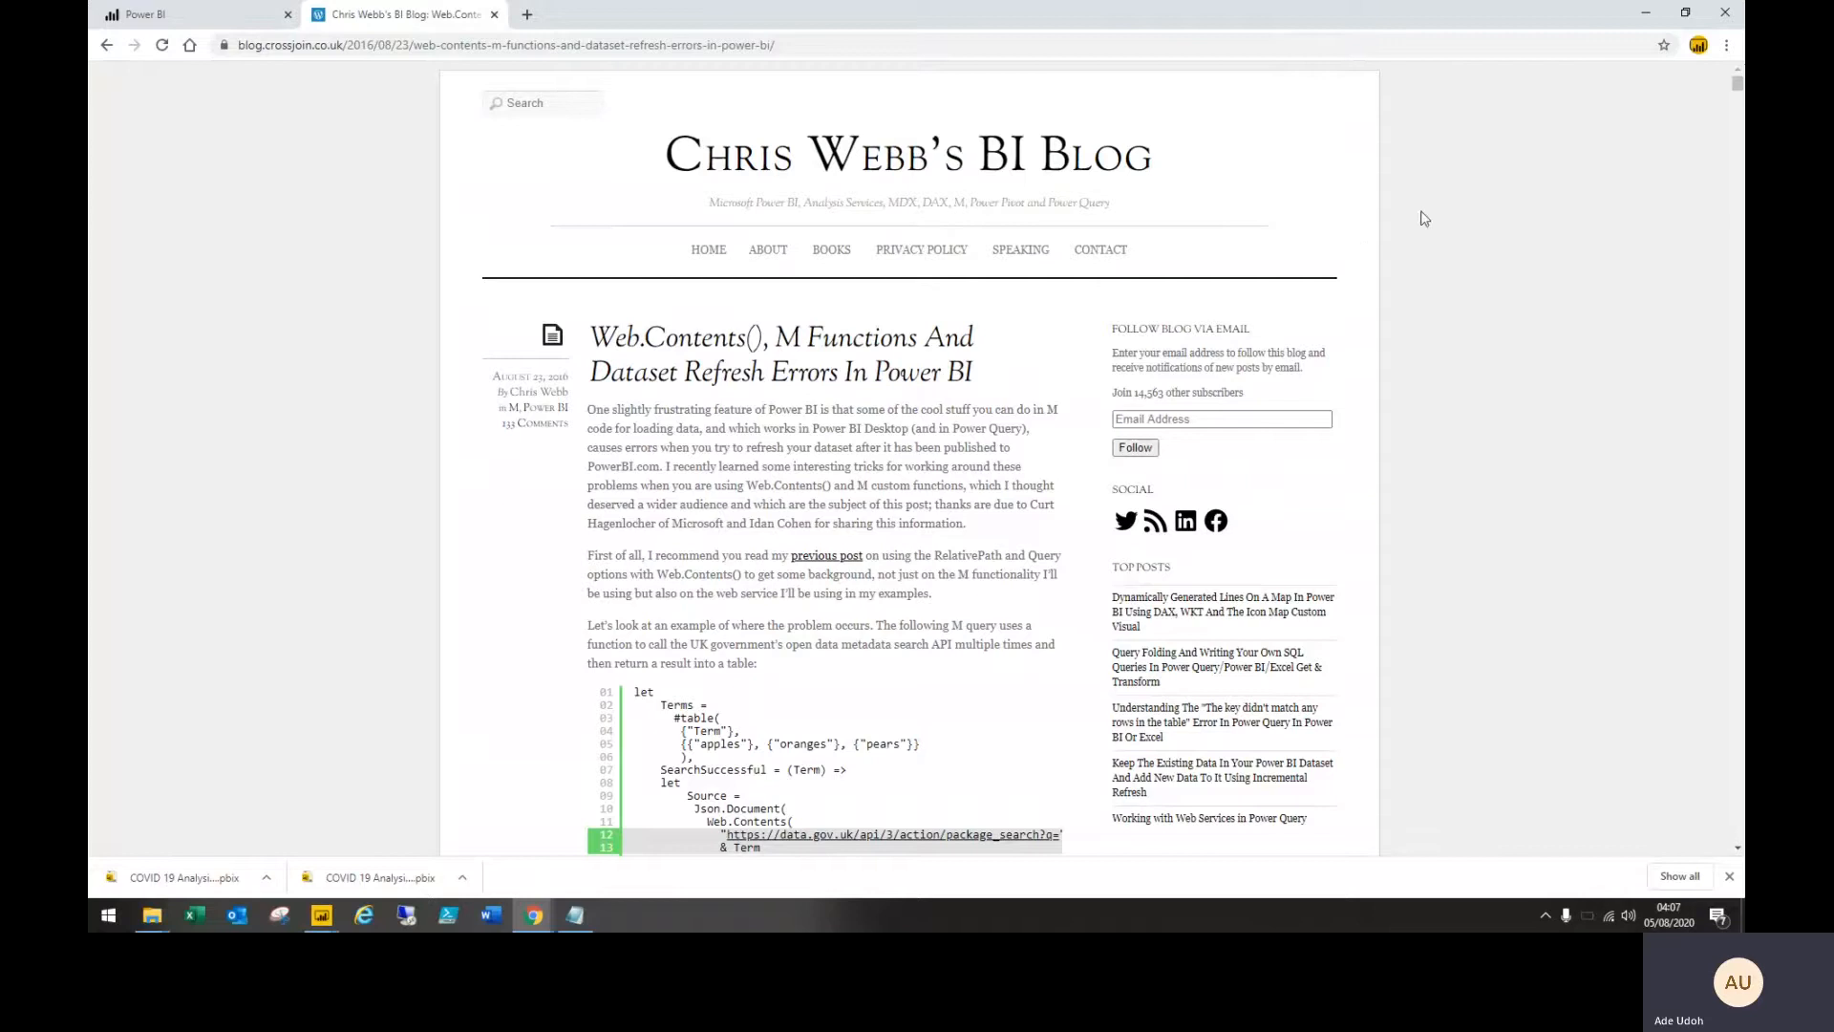
pyautogui.click(187, 14)
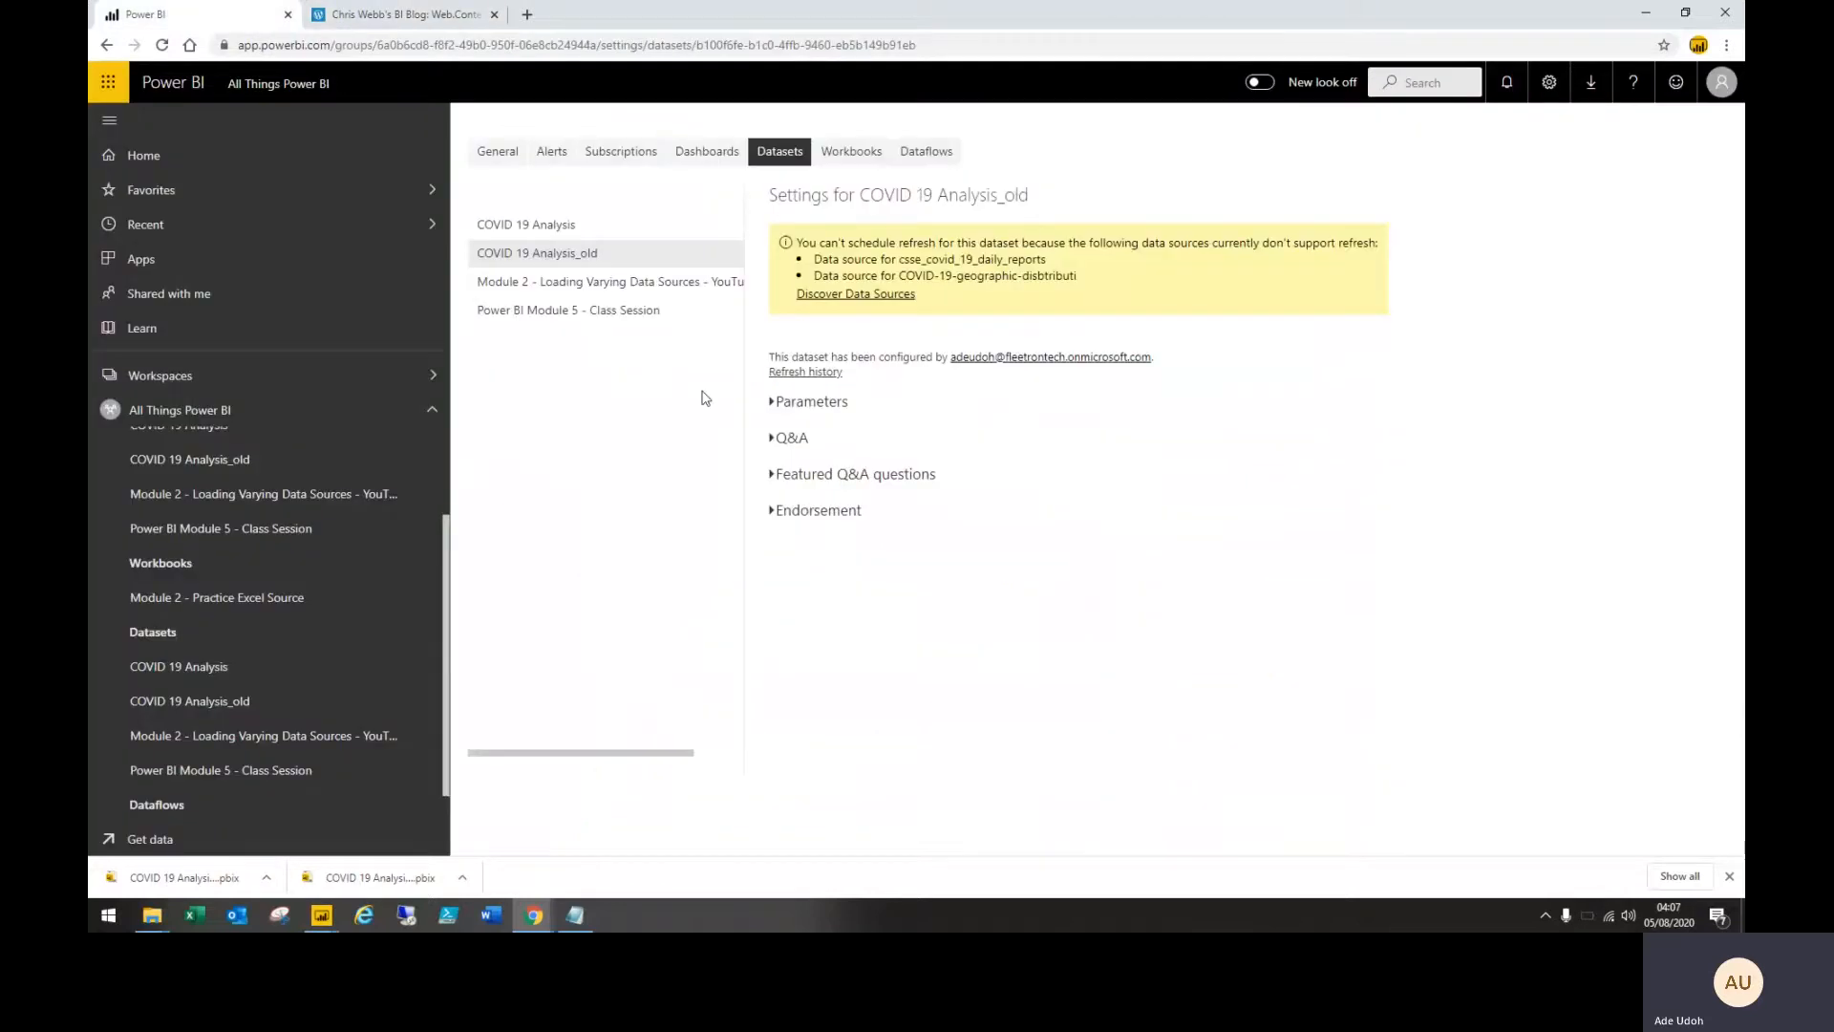
pyautogui.moveTo(320, 915)
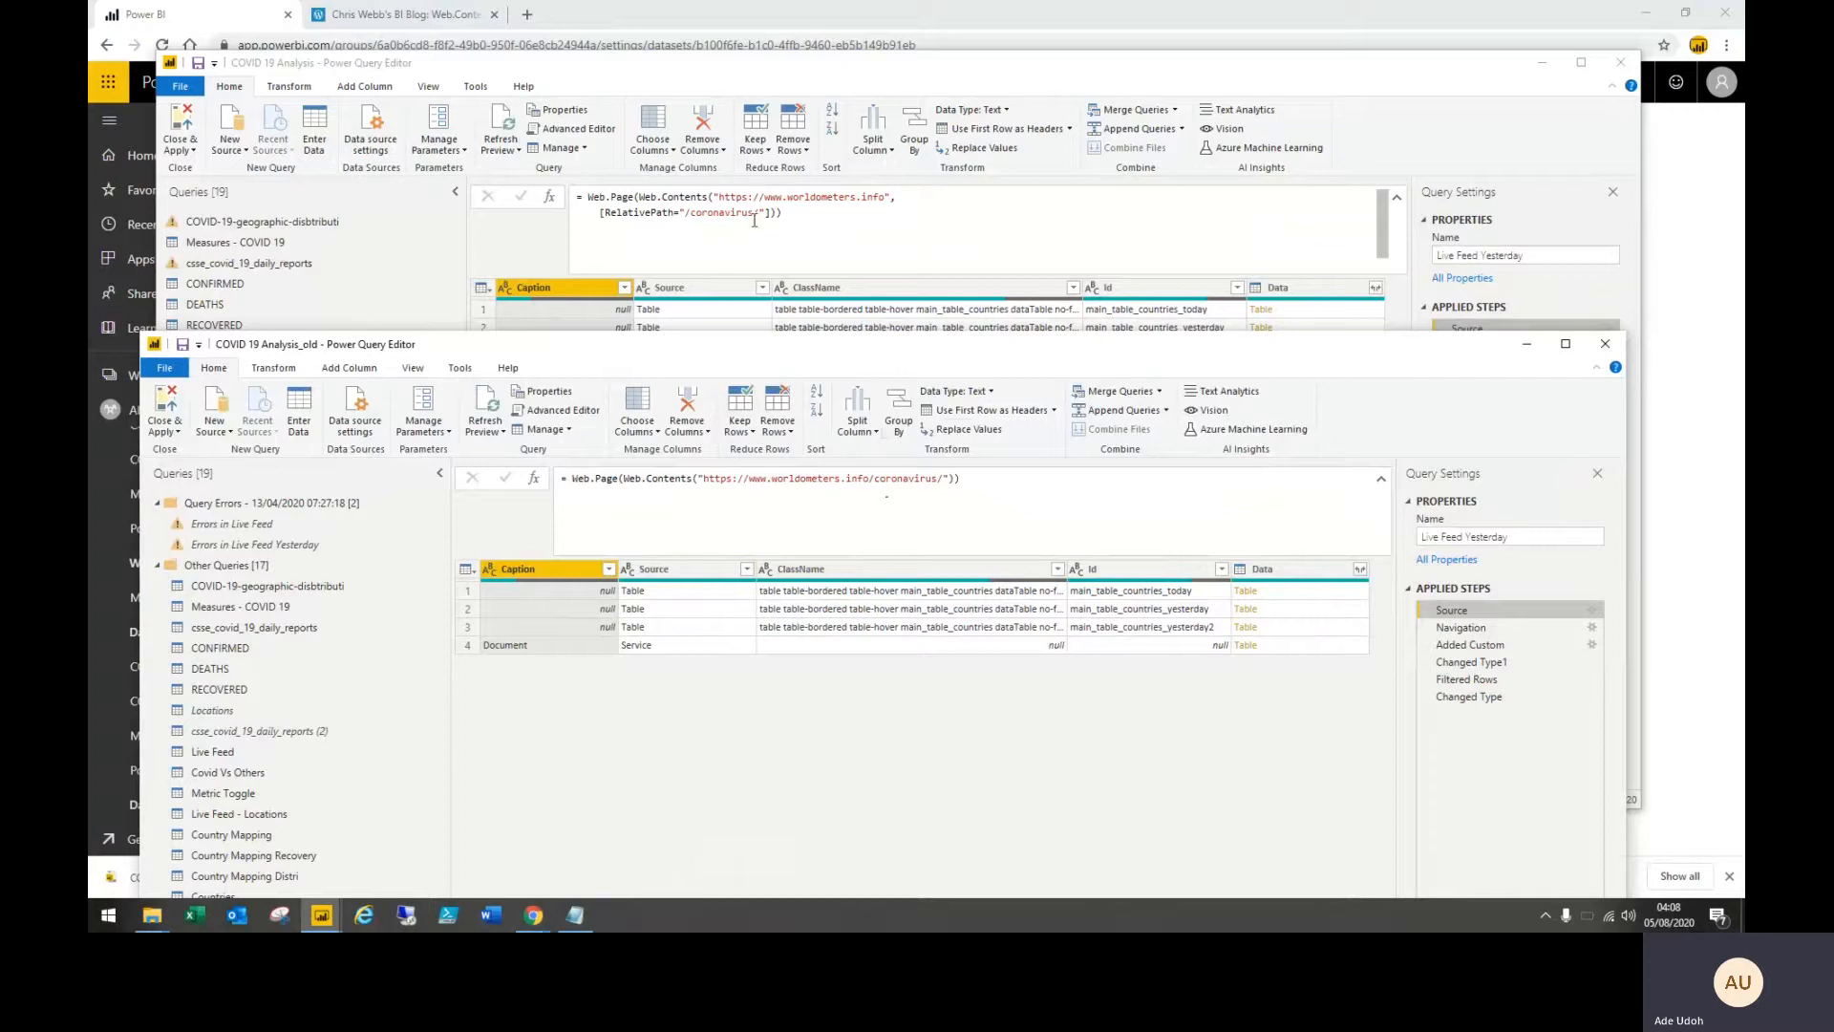
pyautogui.moveTo(659, 230)
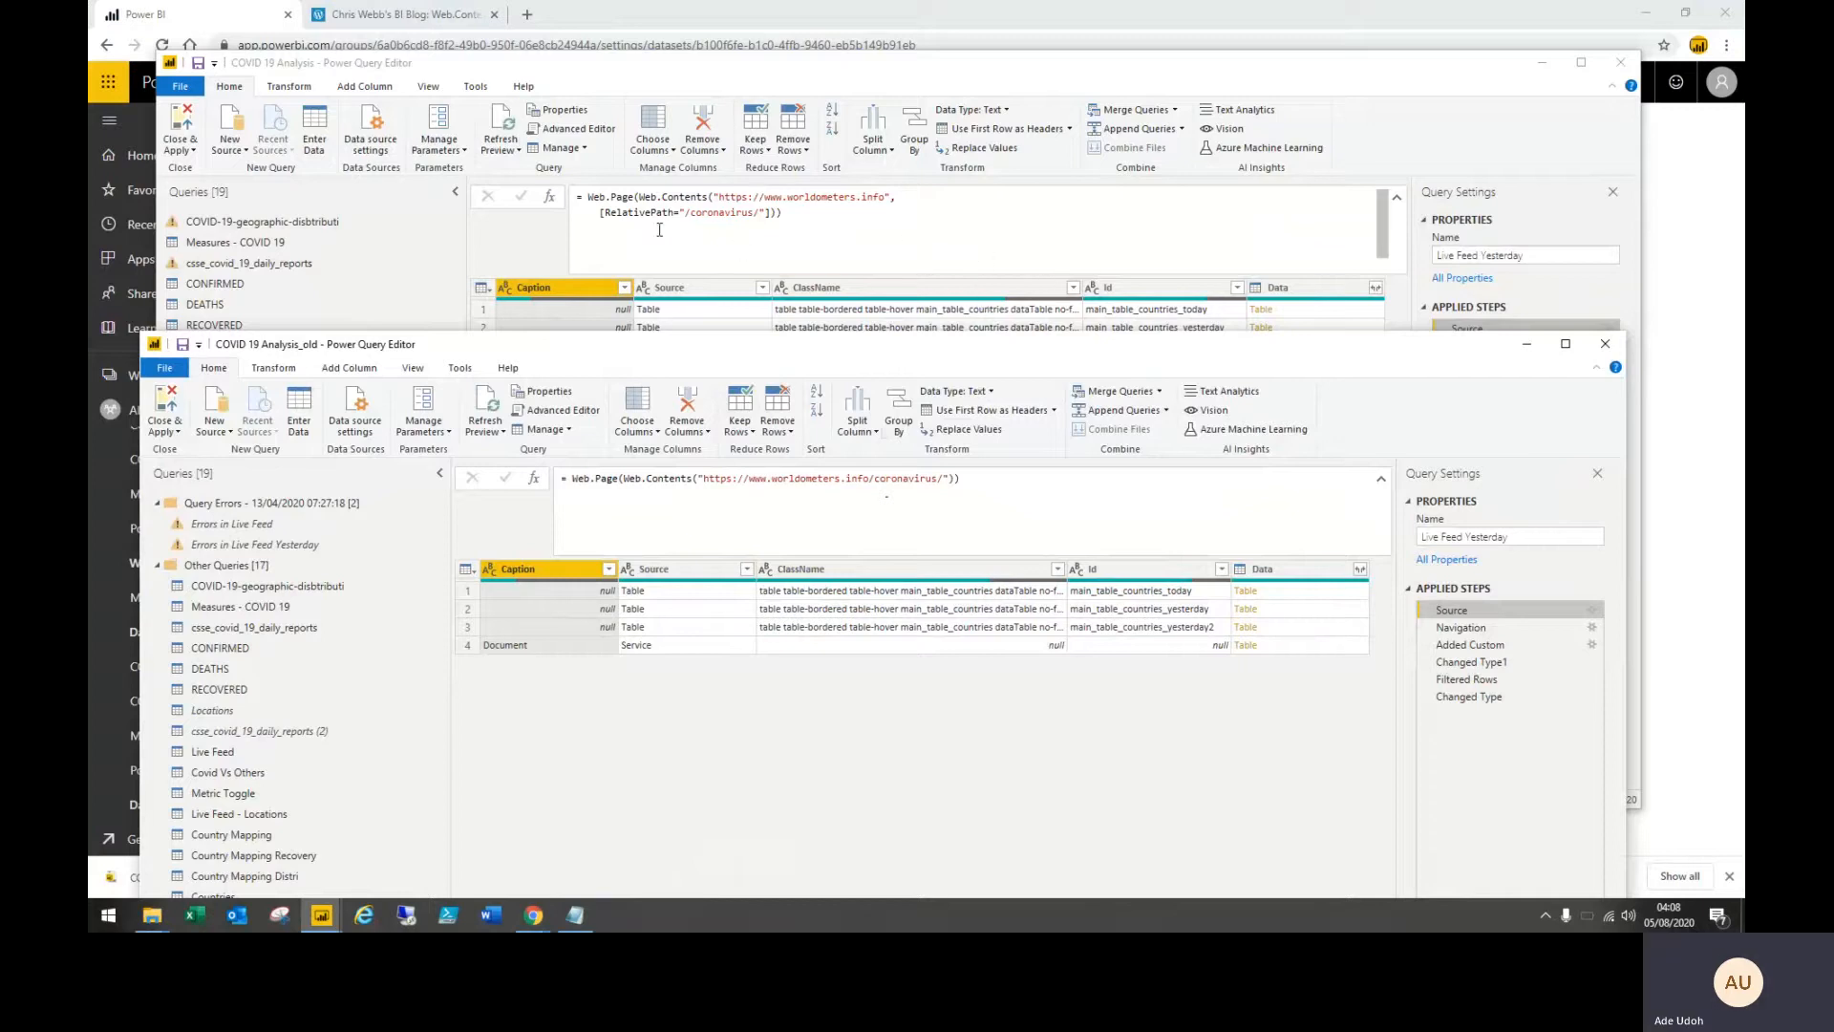
pyautogui.moveTo(835, 203)
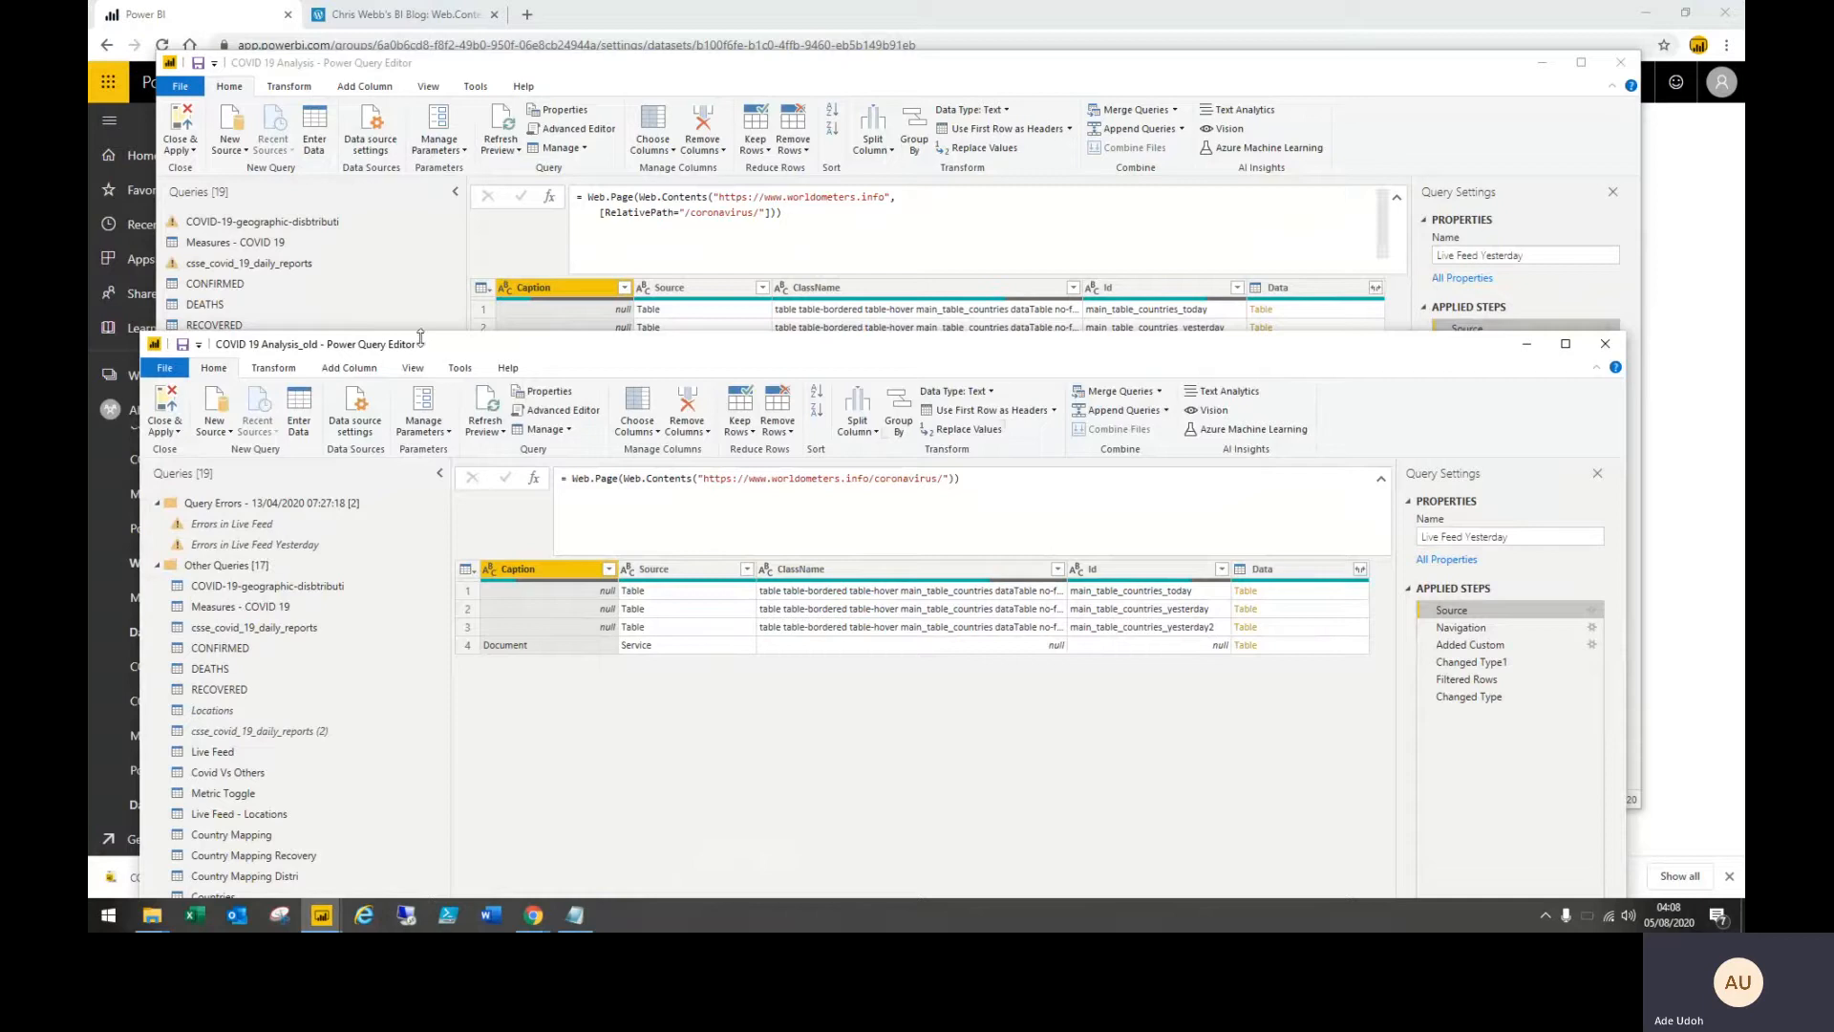
pyautogui.moveTo(556, 82)
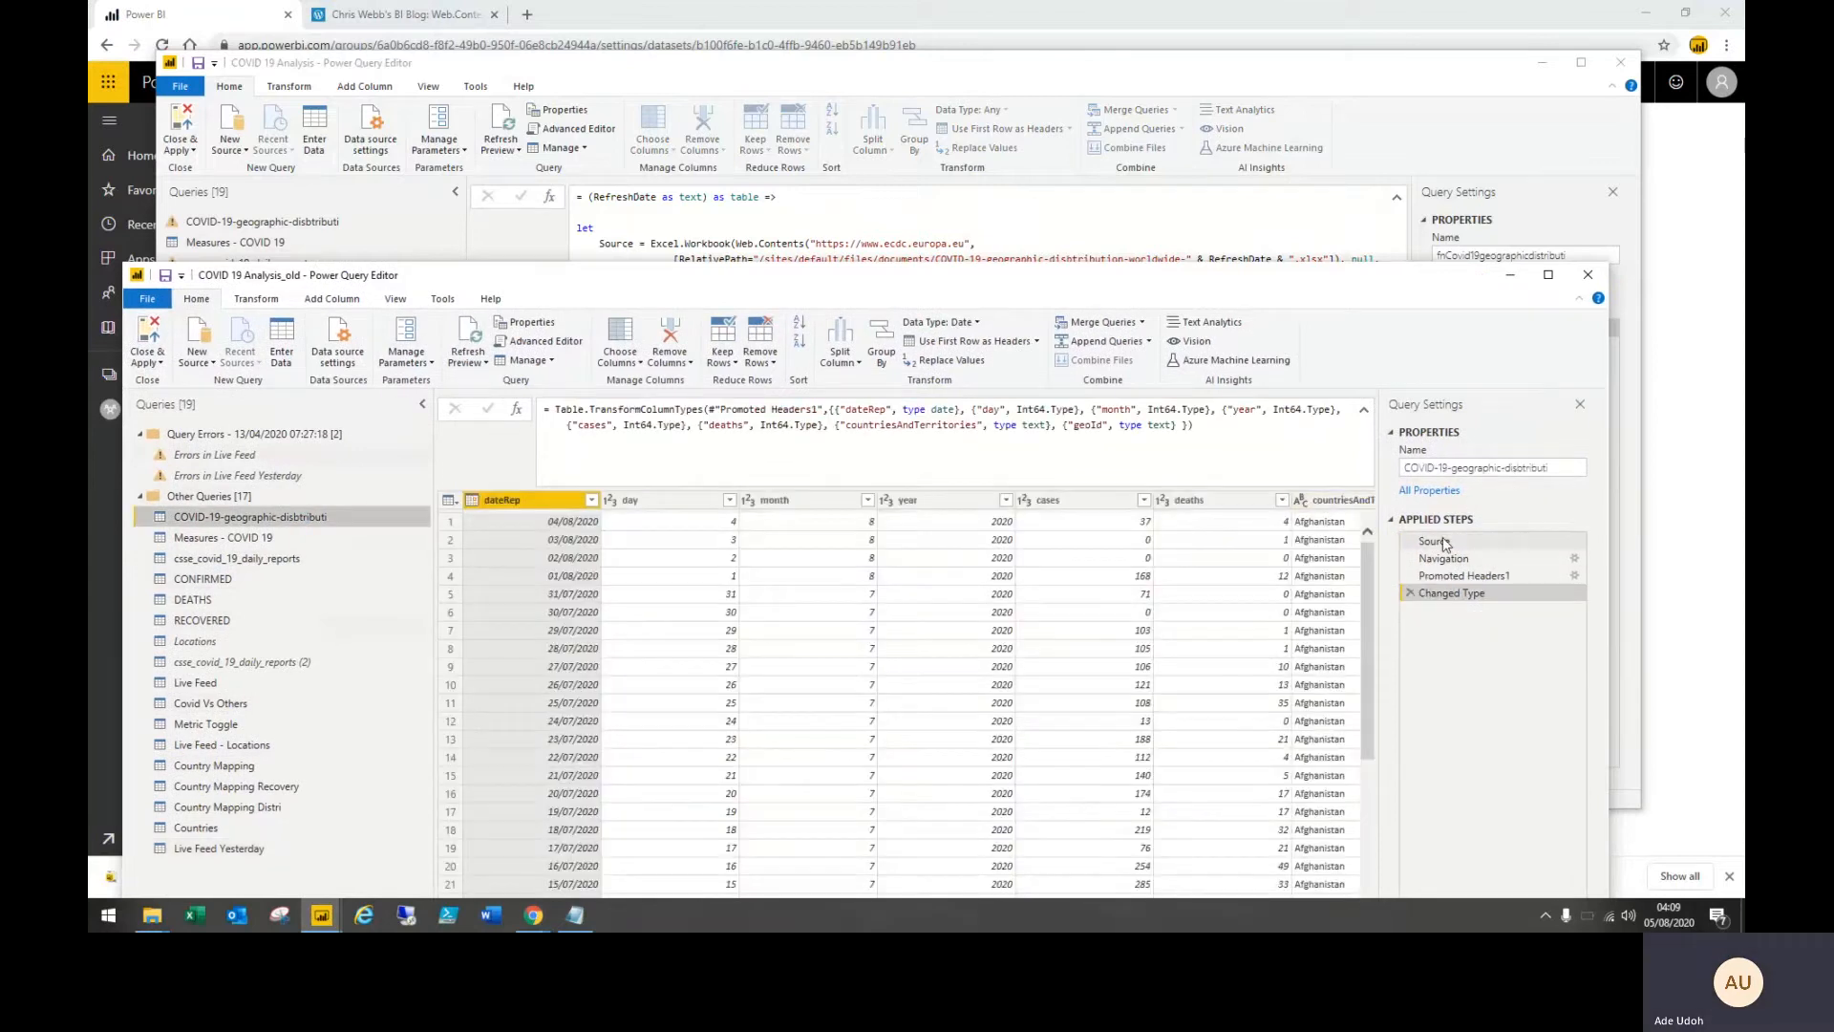
# Show the old geographic distribution query's Source step with the full dated ECDC URL inside Web.Contents
pyautogui.click(1433, 540)
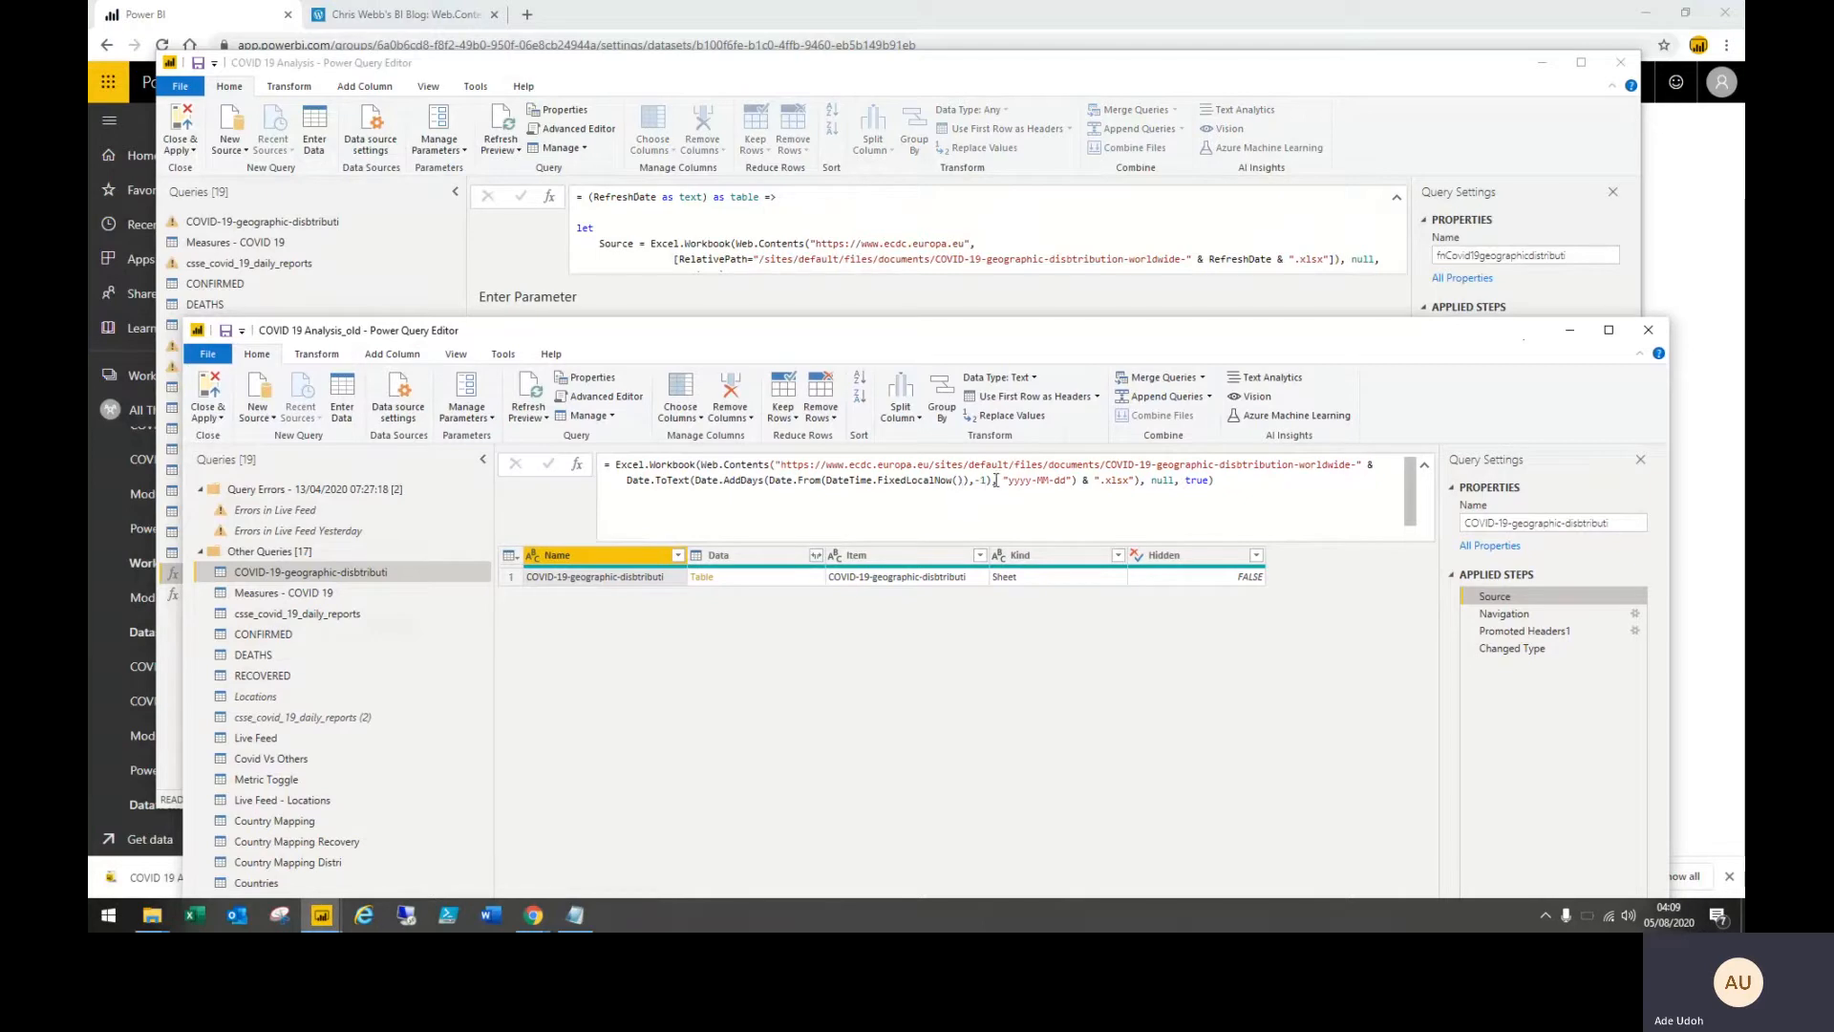
pyautogui.moveTo(995, 479); pyautogui.dragTo(623, 480)
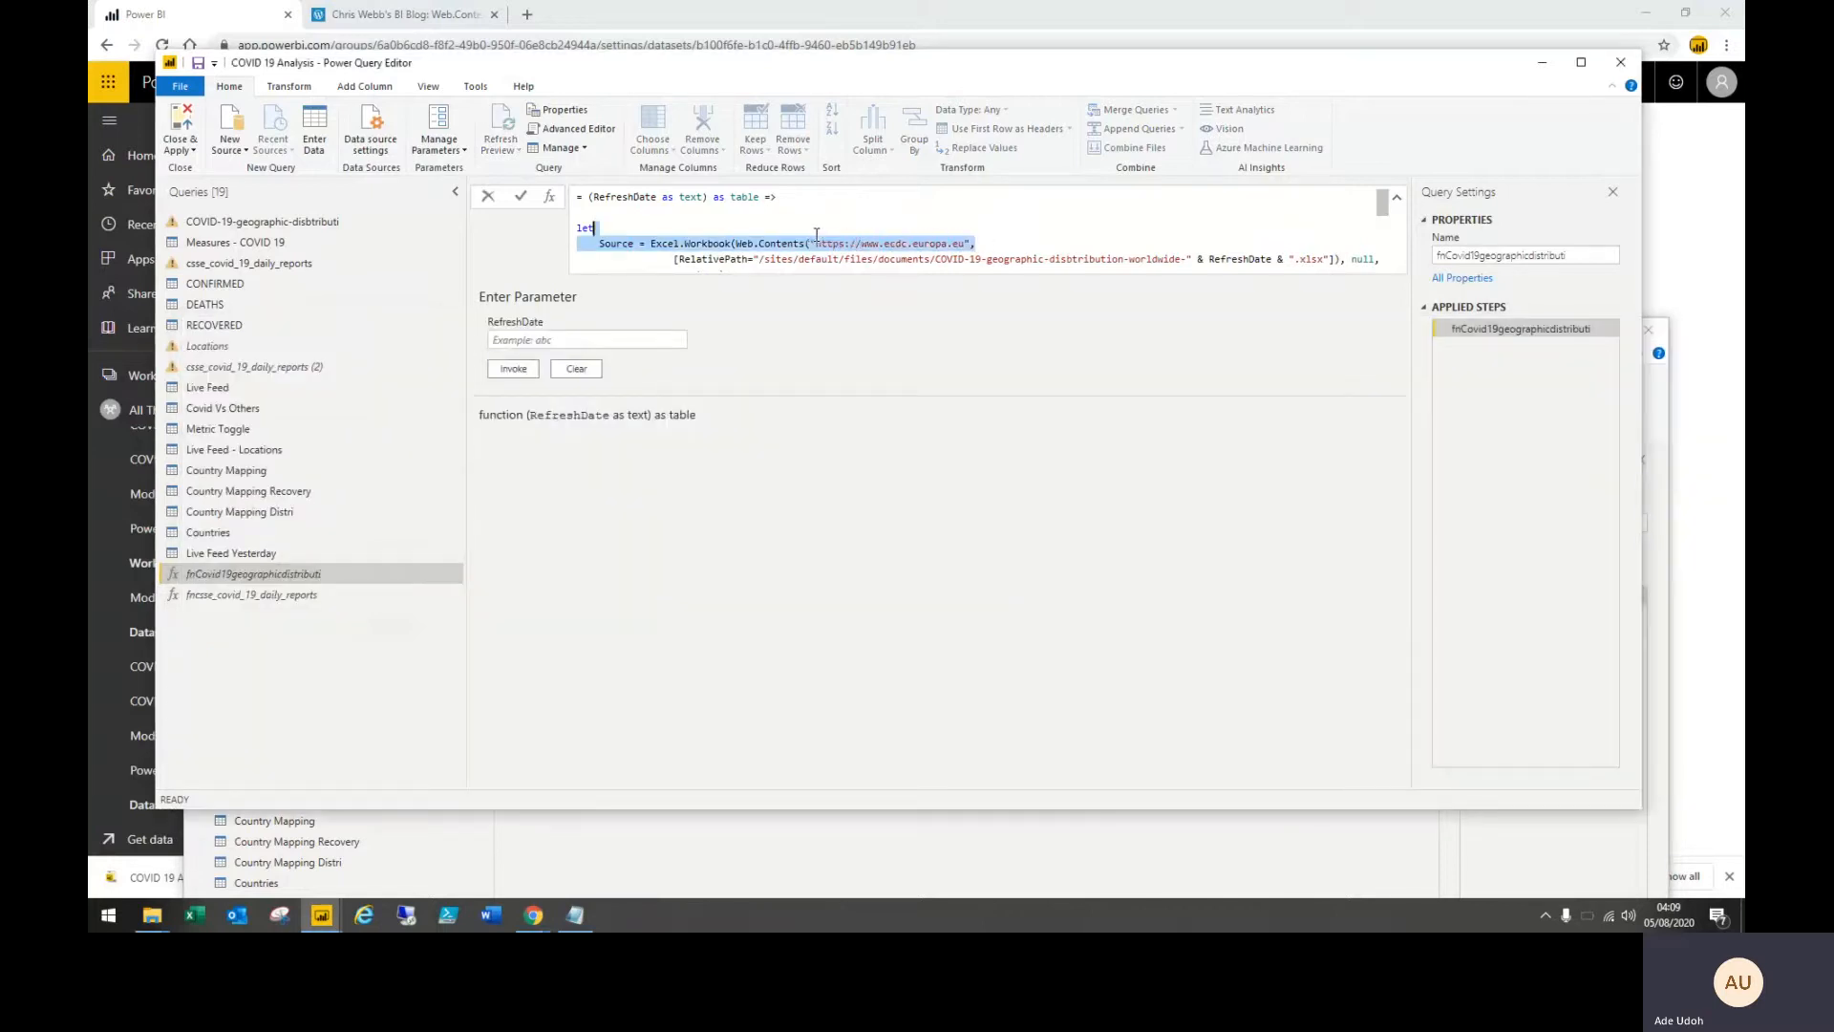
# Walk through fnCovid19geographicdistributi's M code: Source, header/type-change steps, and the RelativePath passing RefreshDate
pyautogui.click(977, 243)
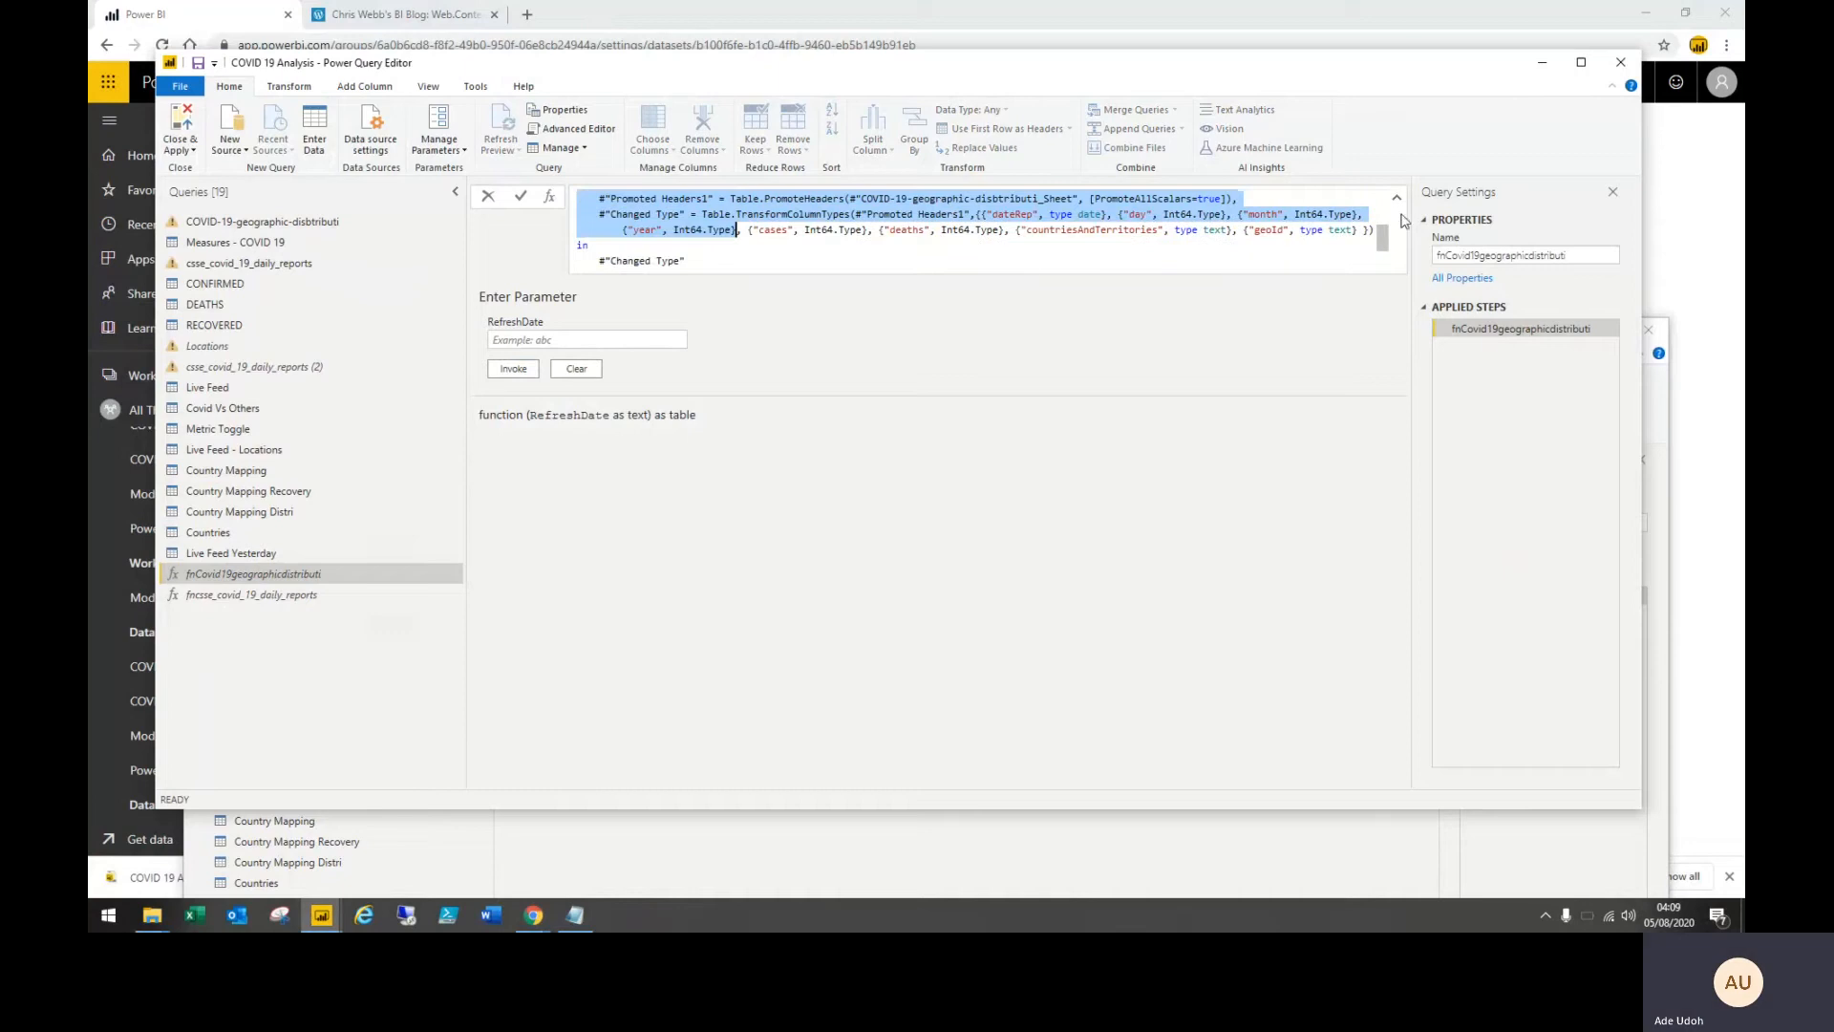
pyautogui.click(1395, 197)
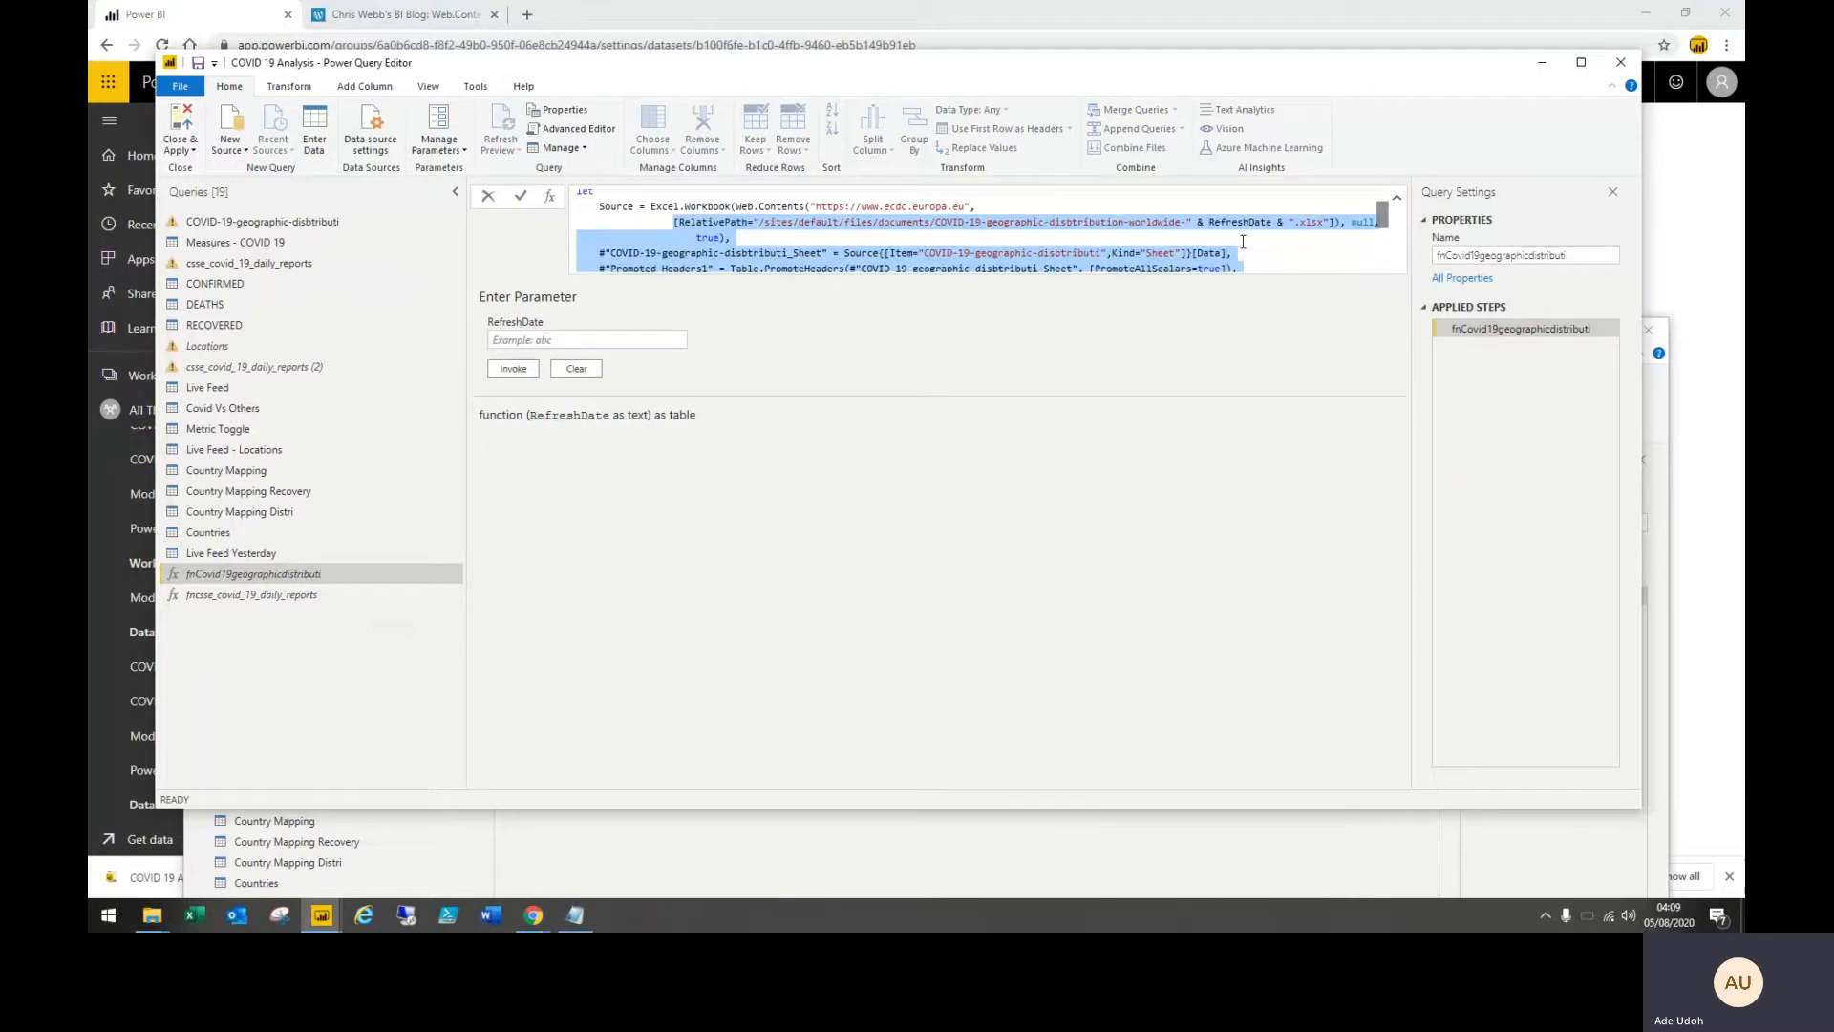
pyautogui.click(934, 249)
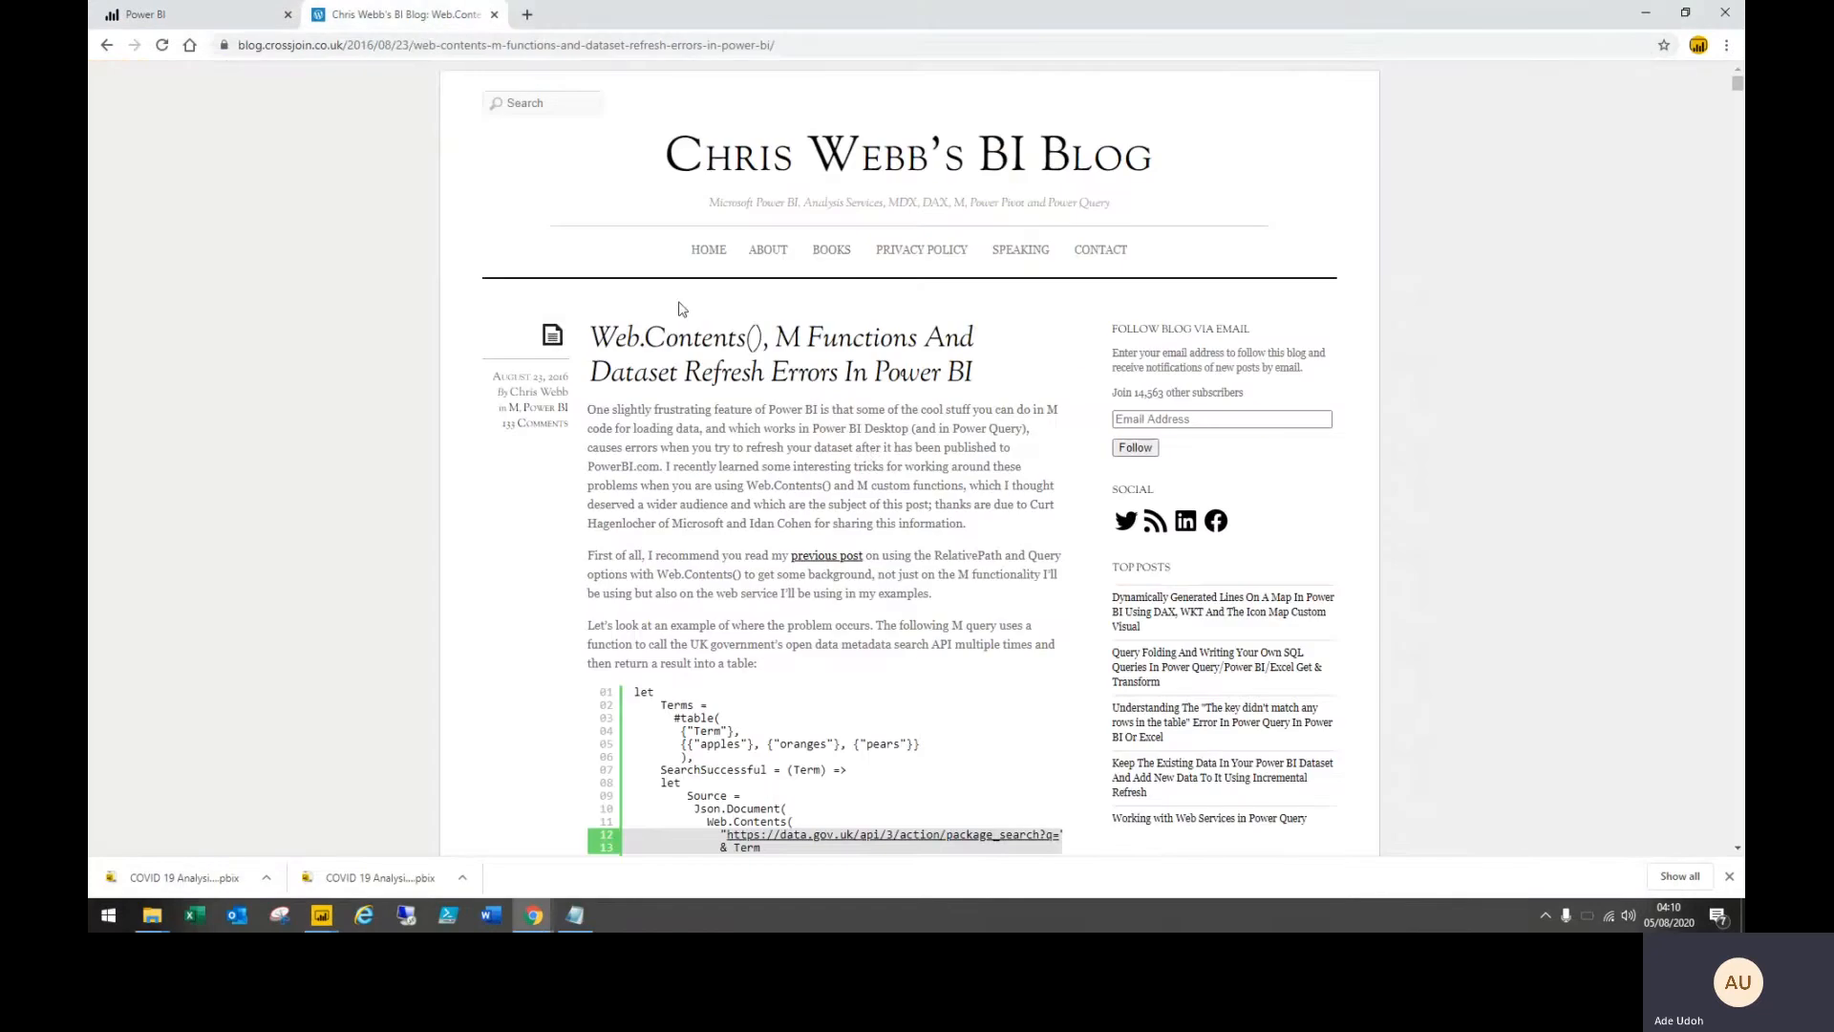
pyautogui.moveTo(906, 691)
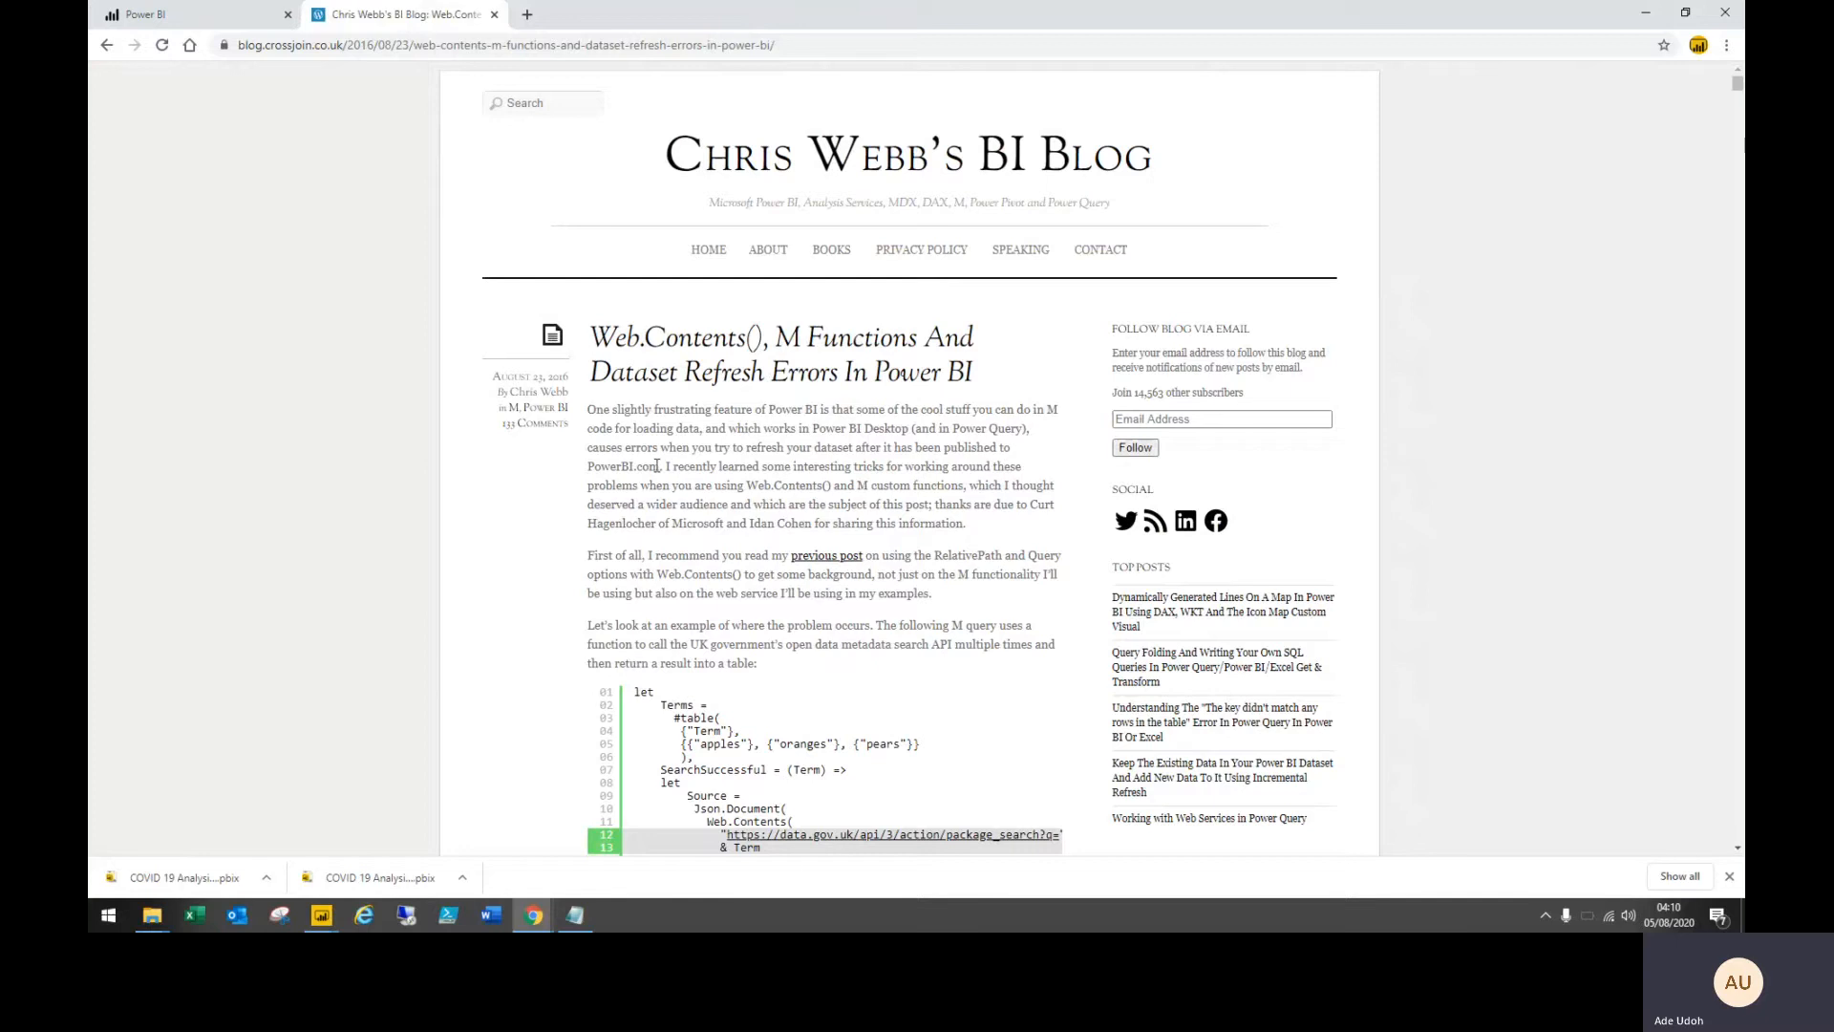
# Flip between the Chris Webb blog post and Power BI tabs, then return to the new file's Power Query Editor
pyautogui.click(139, 14)
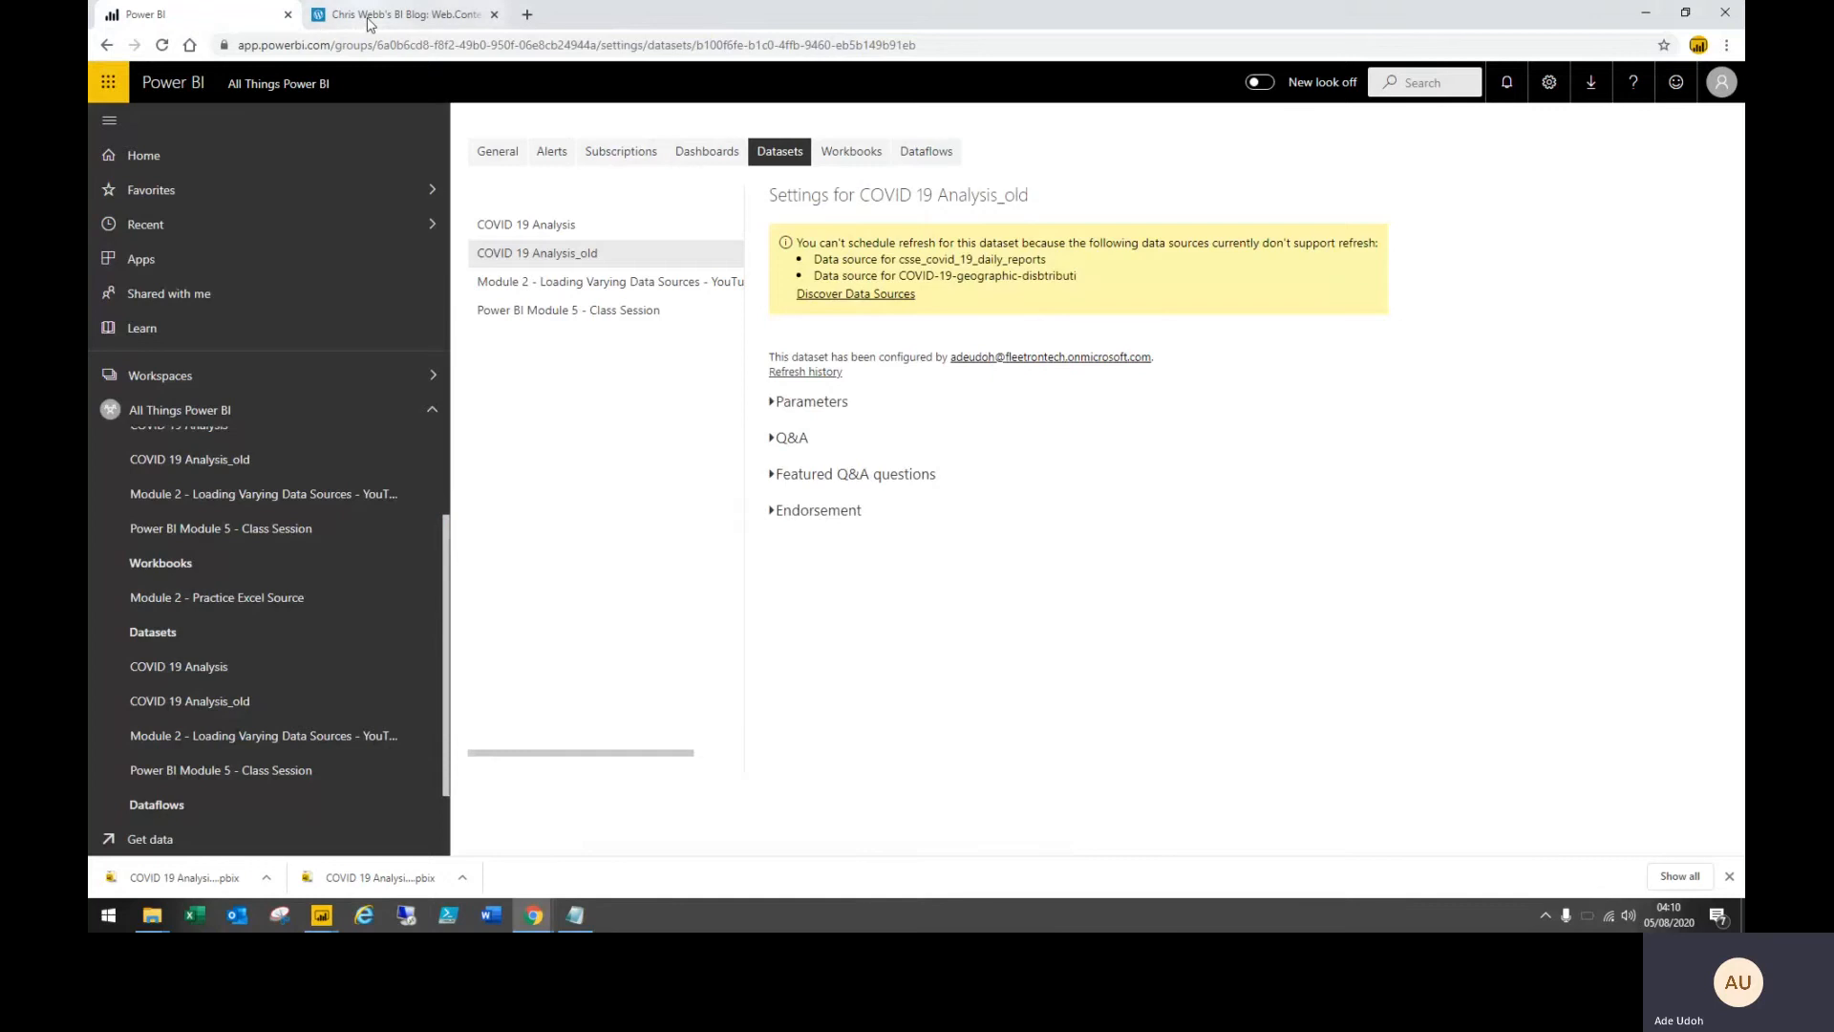
pyautogui.click(403, 13)
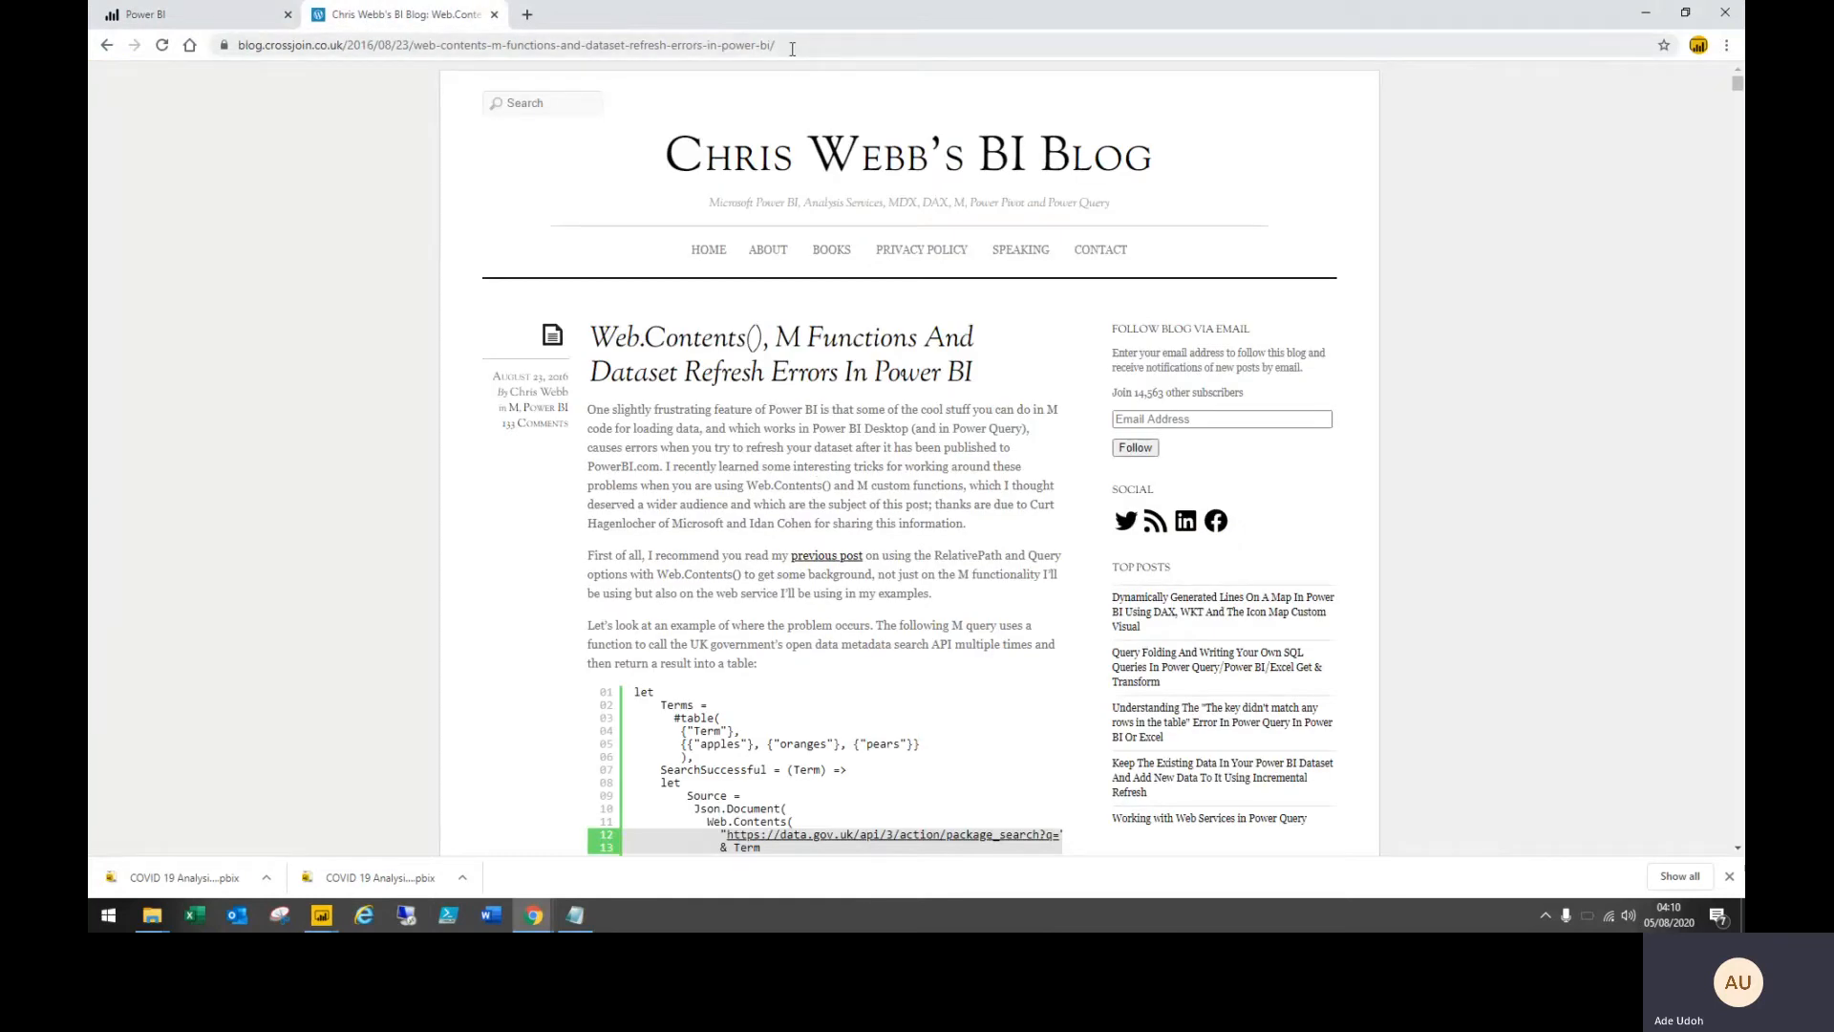
pyautogui.click(187, 13)
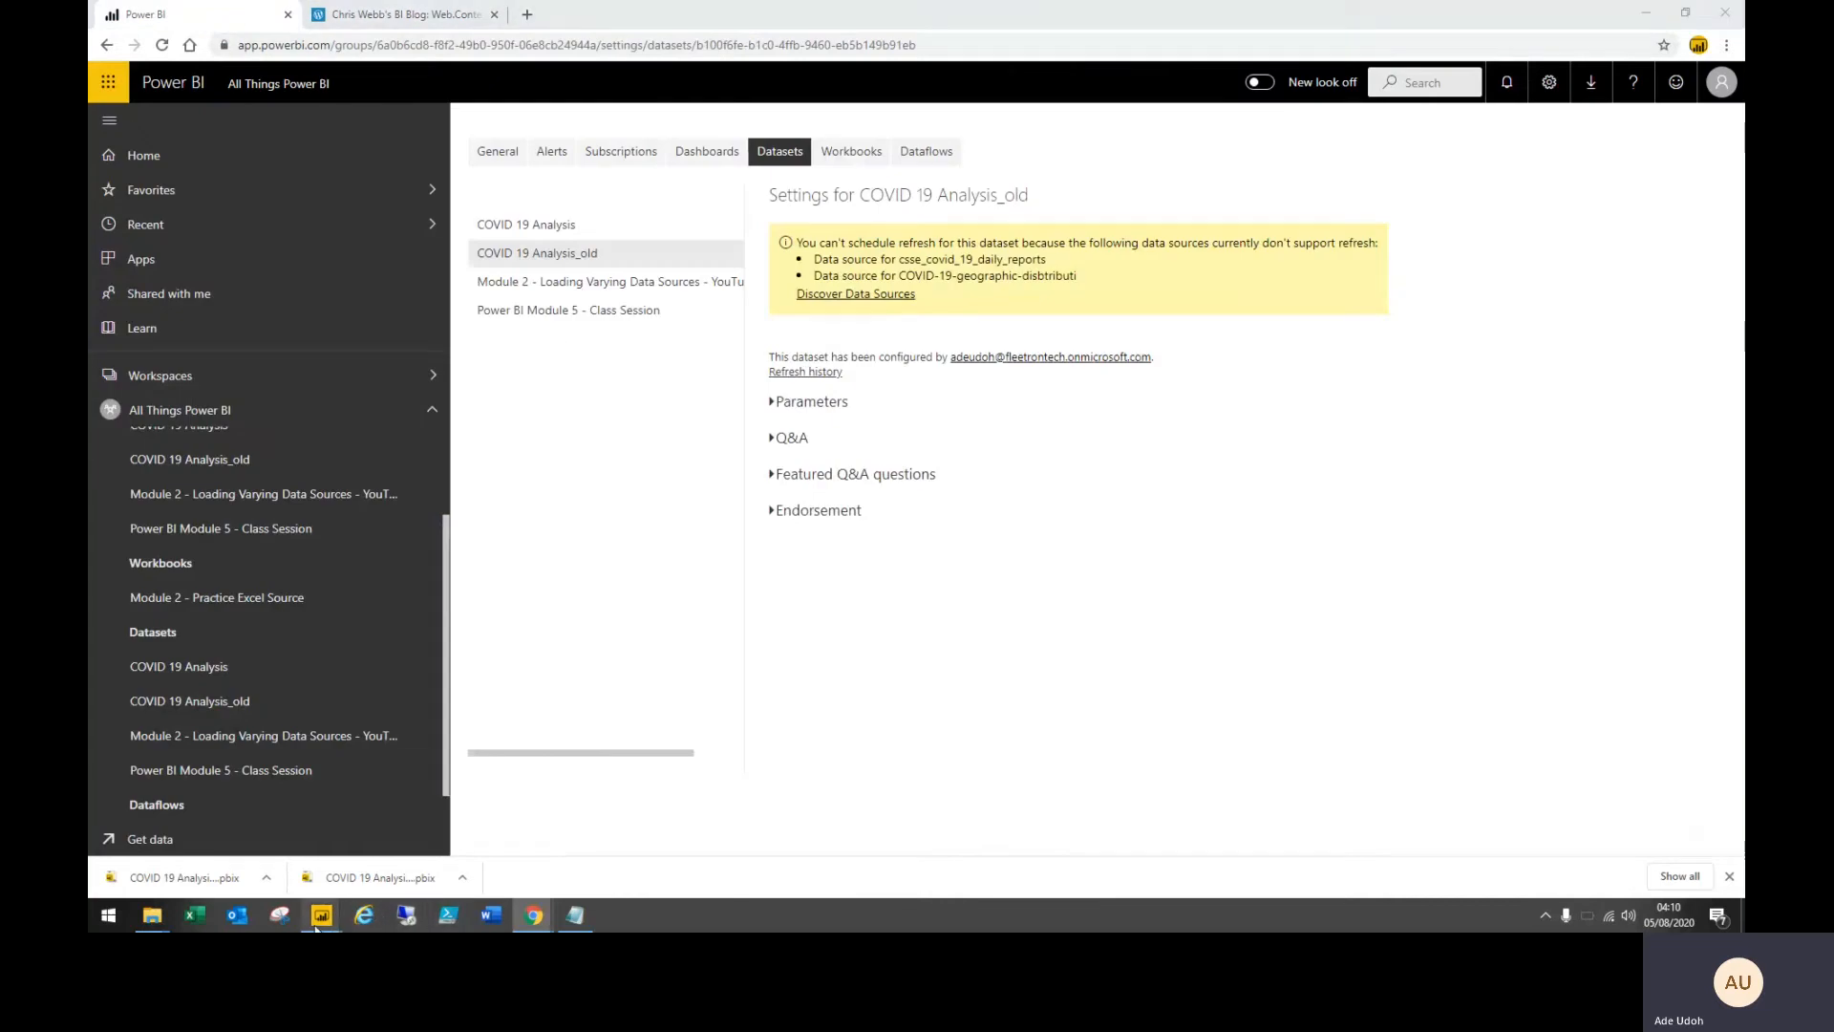
pyautogui.click(321, 916)
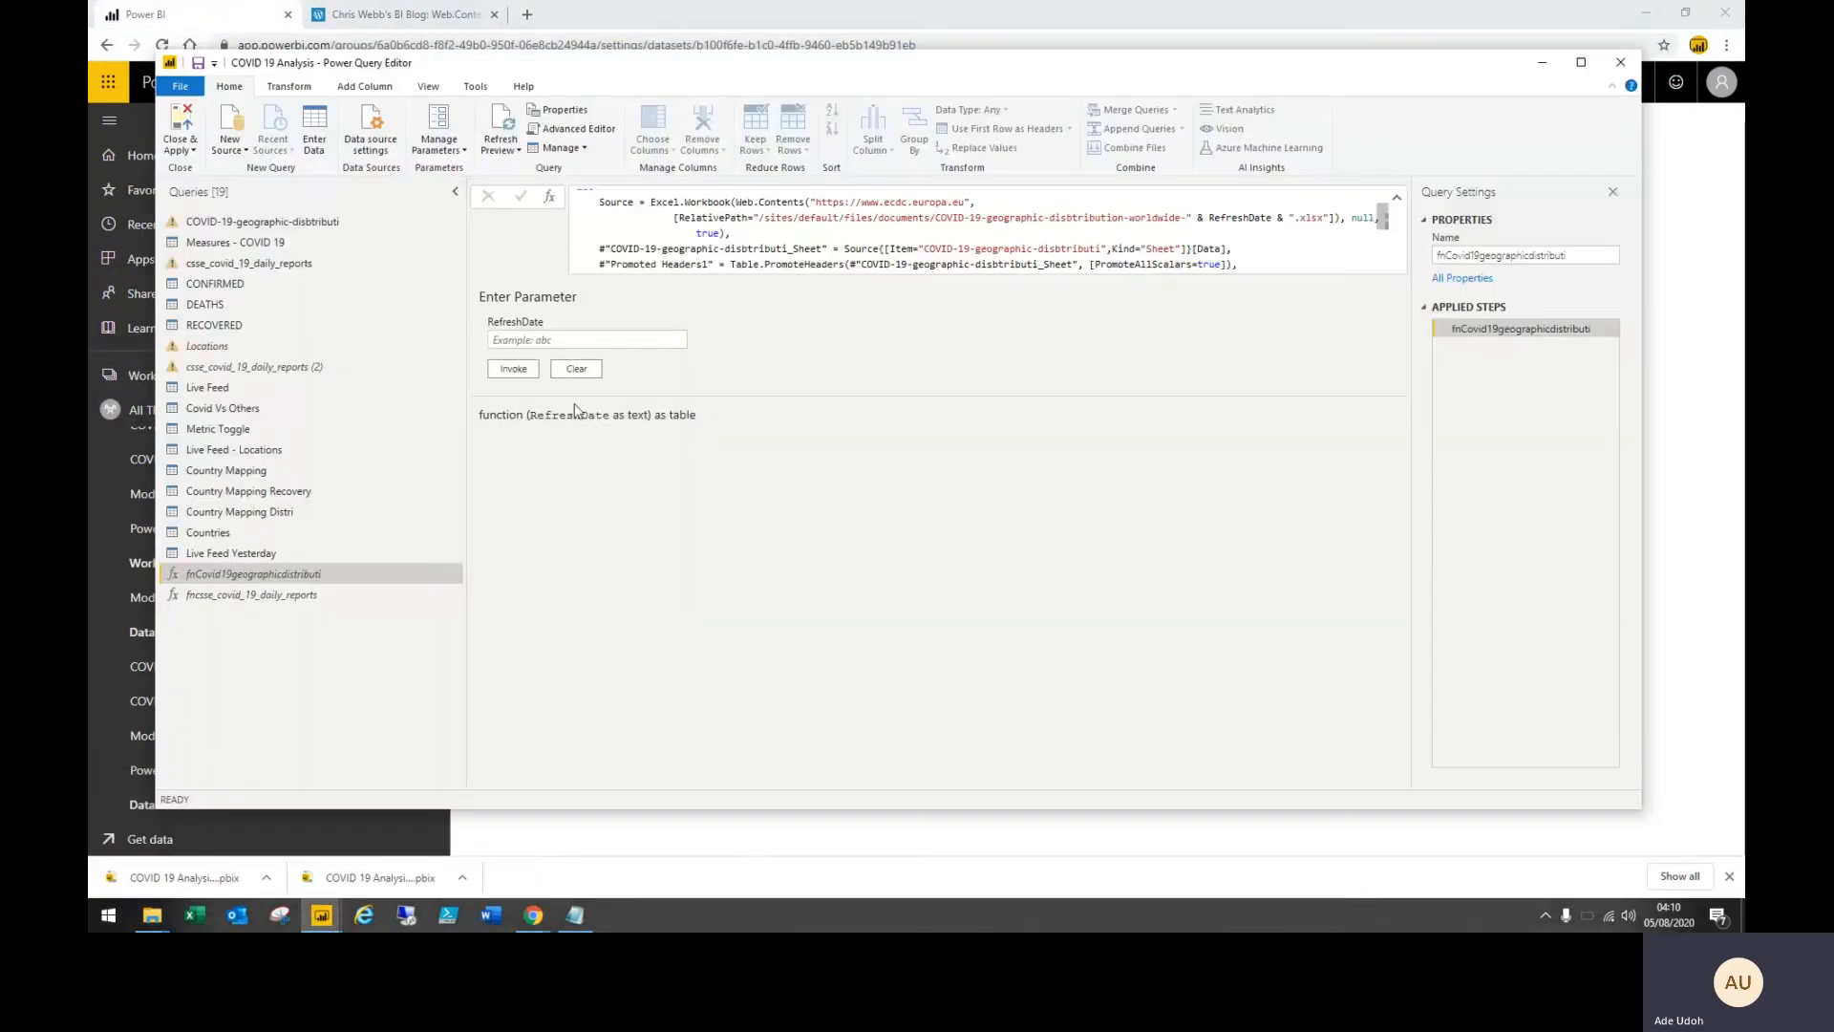
# Show fncsse_covid_19_daily_reports, whose Csv.Document source passes RefreshDate through RelativePath to Web.Contents
pyautogui.click(253, 594)
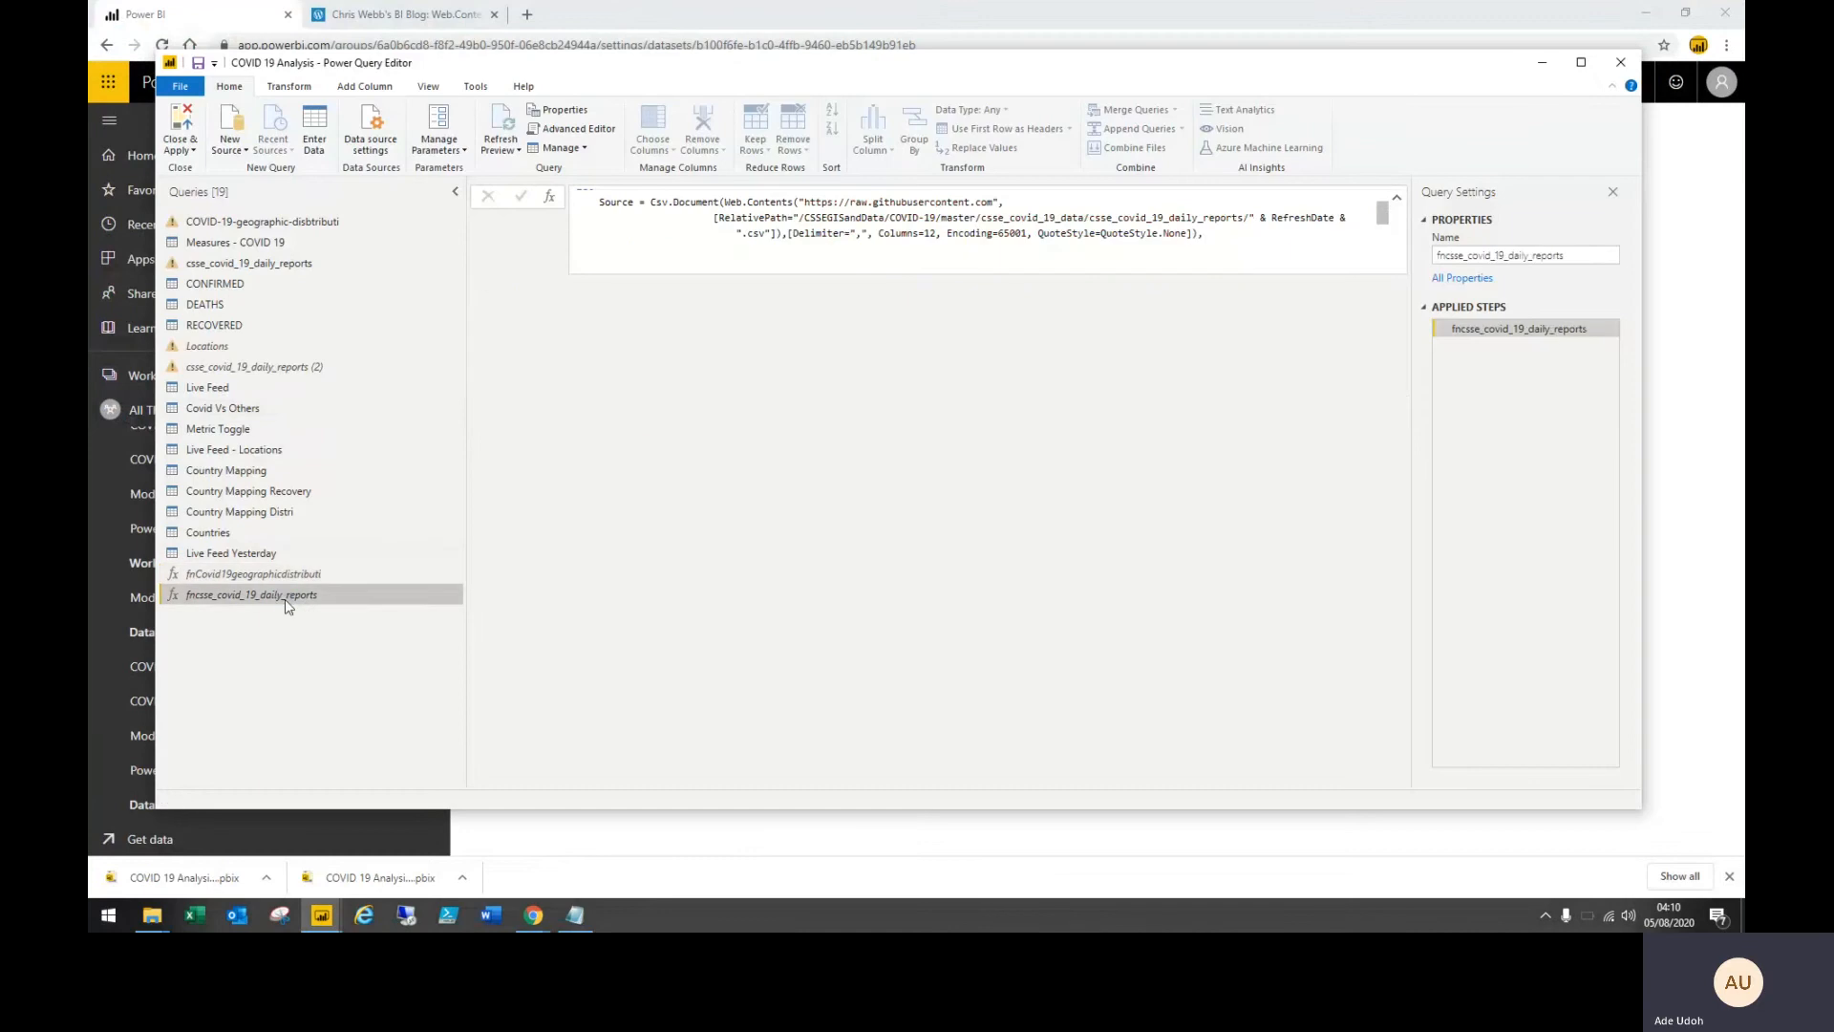
pyautogui.click(251, 595)
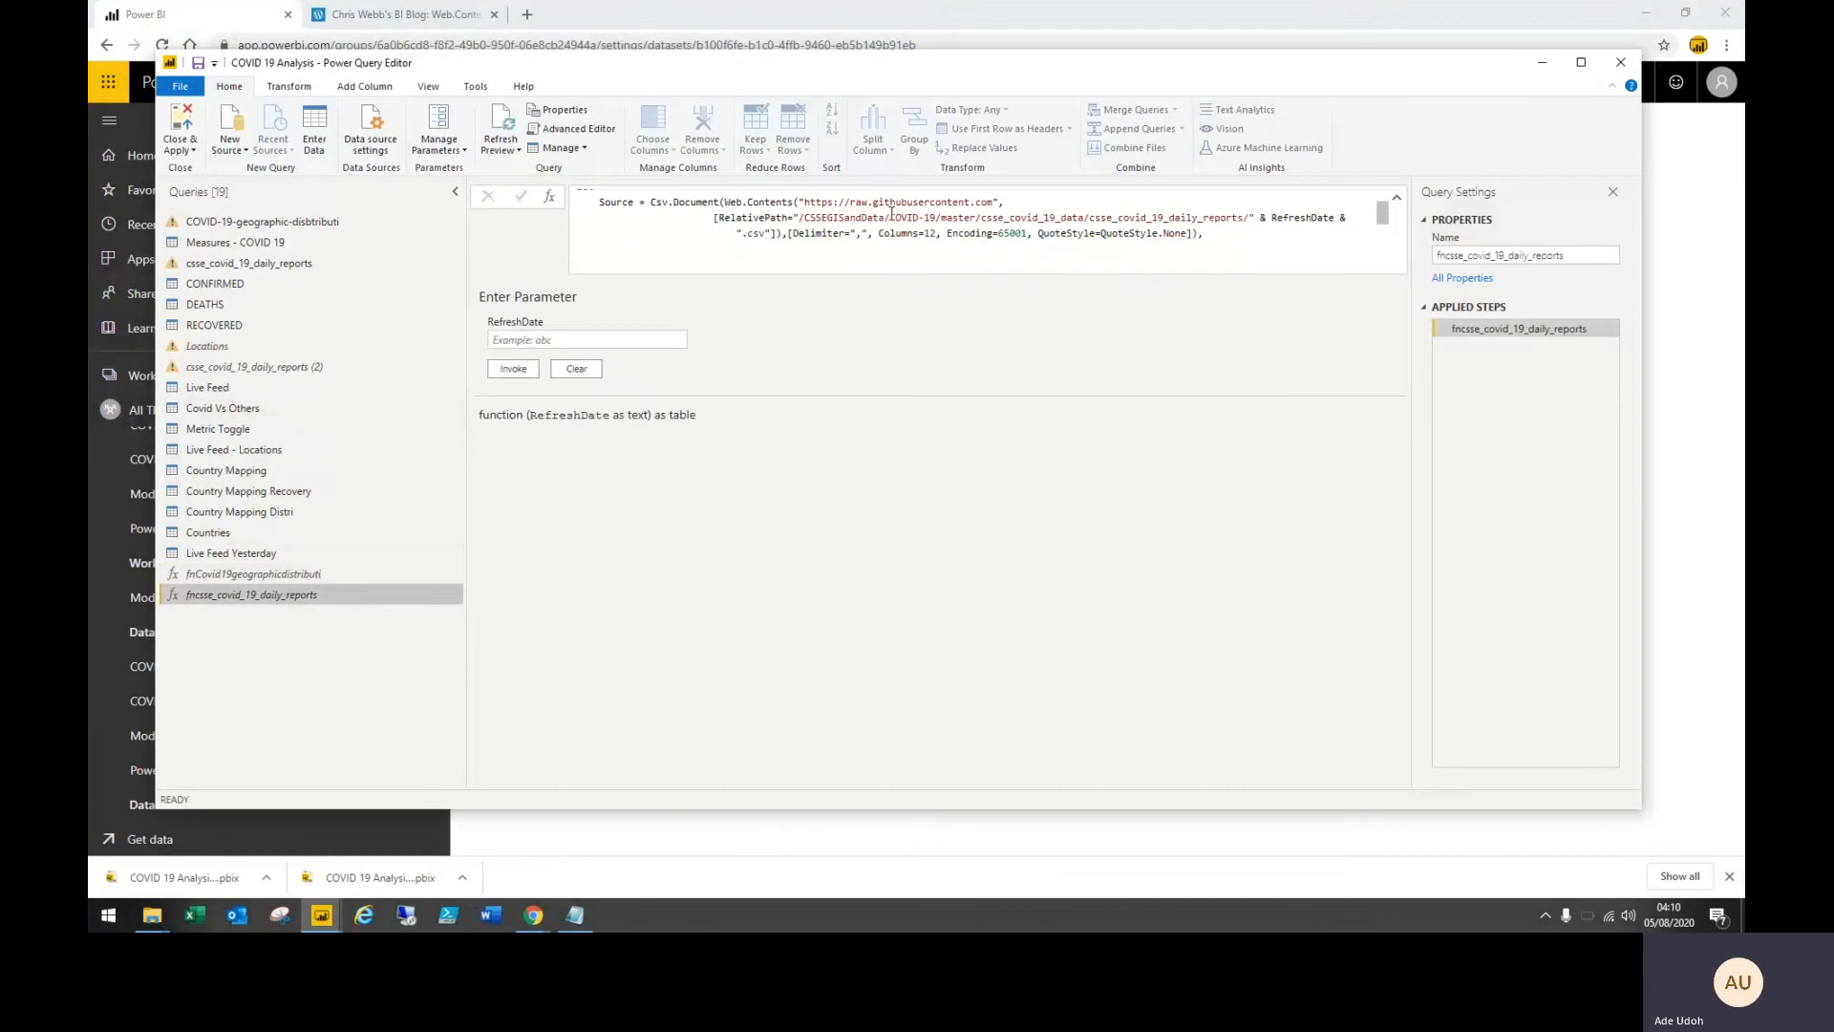
pyautogui.moveTo(531, 586)
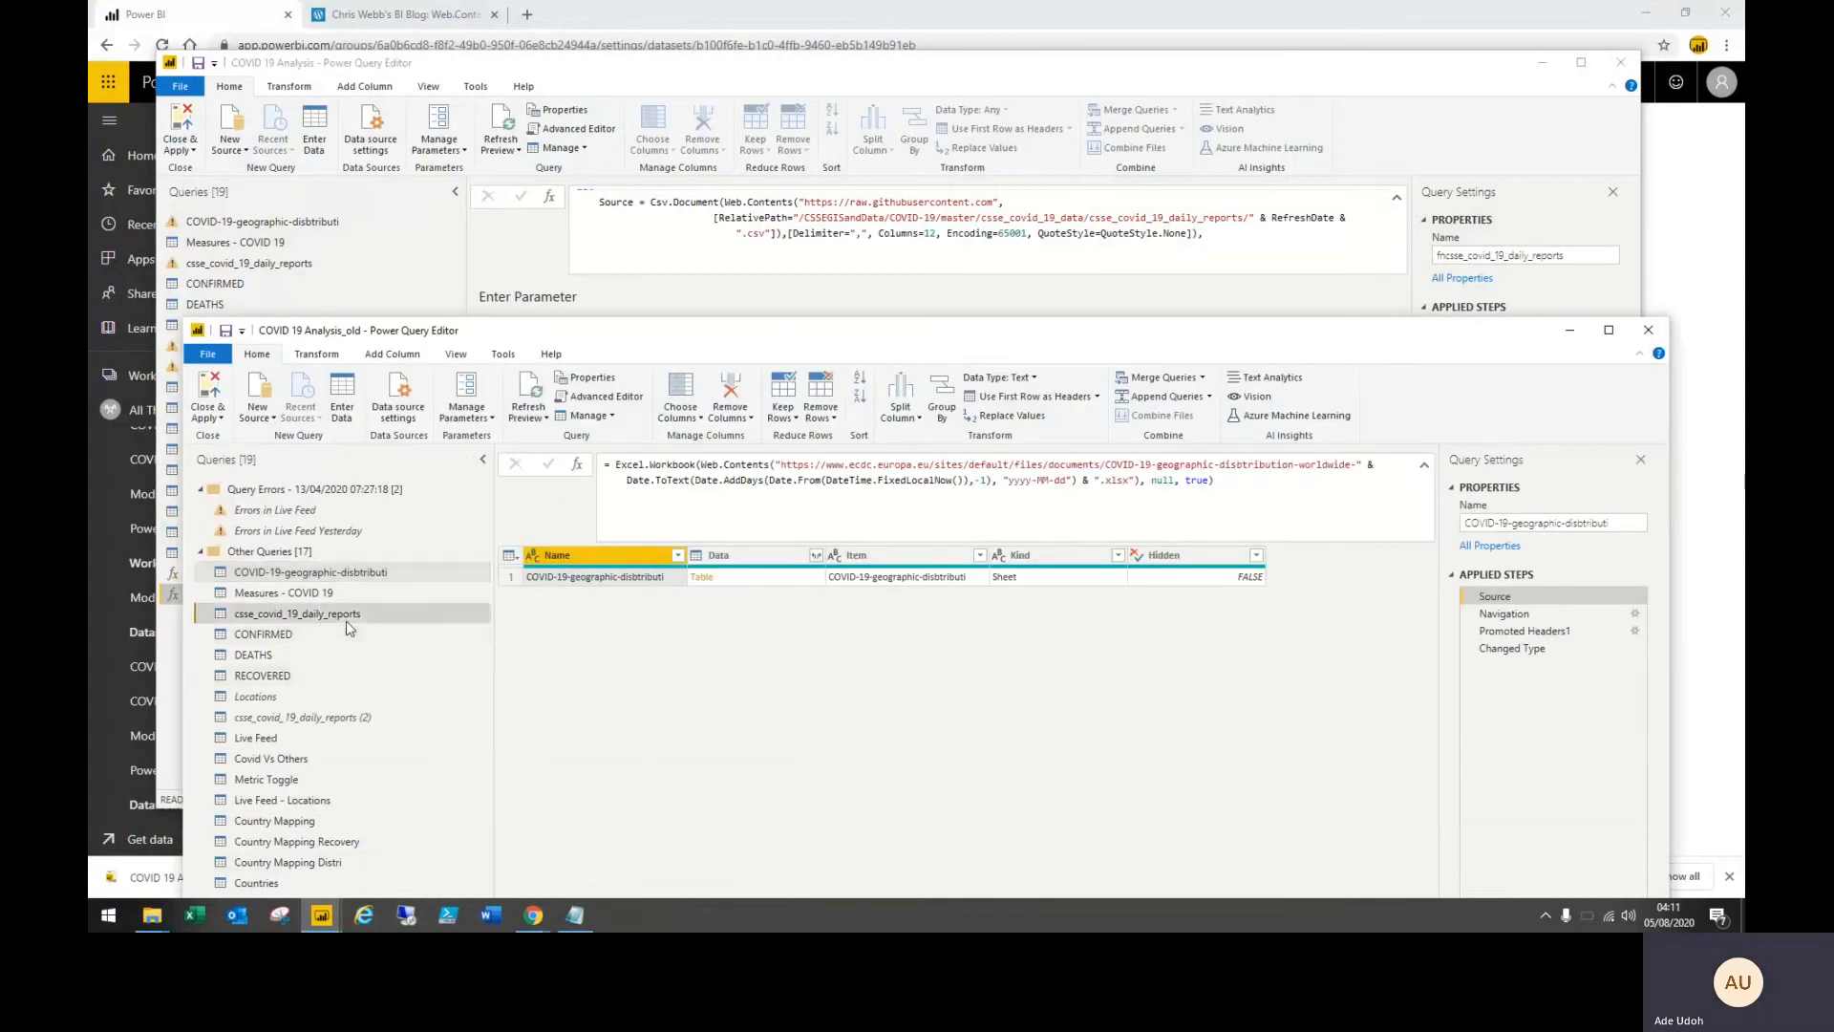
# Show the old csse_covid_19_daily_reports Source step with its full dated GitHub URL inside Web.Contents
pyautogui.click(298, 614)
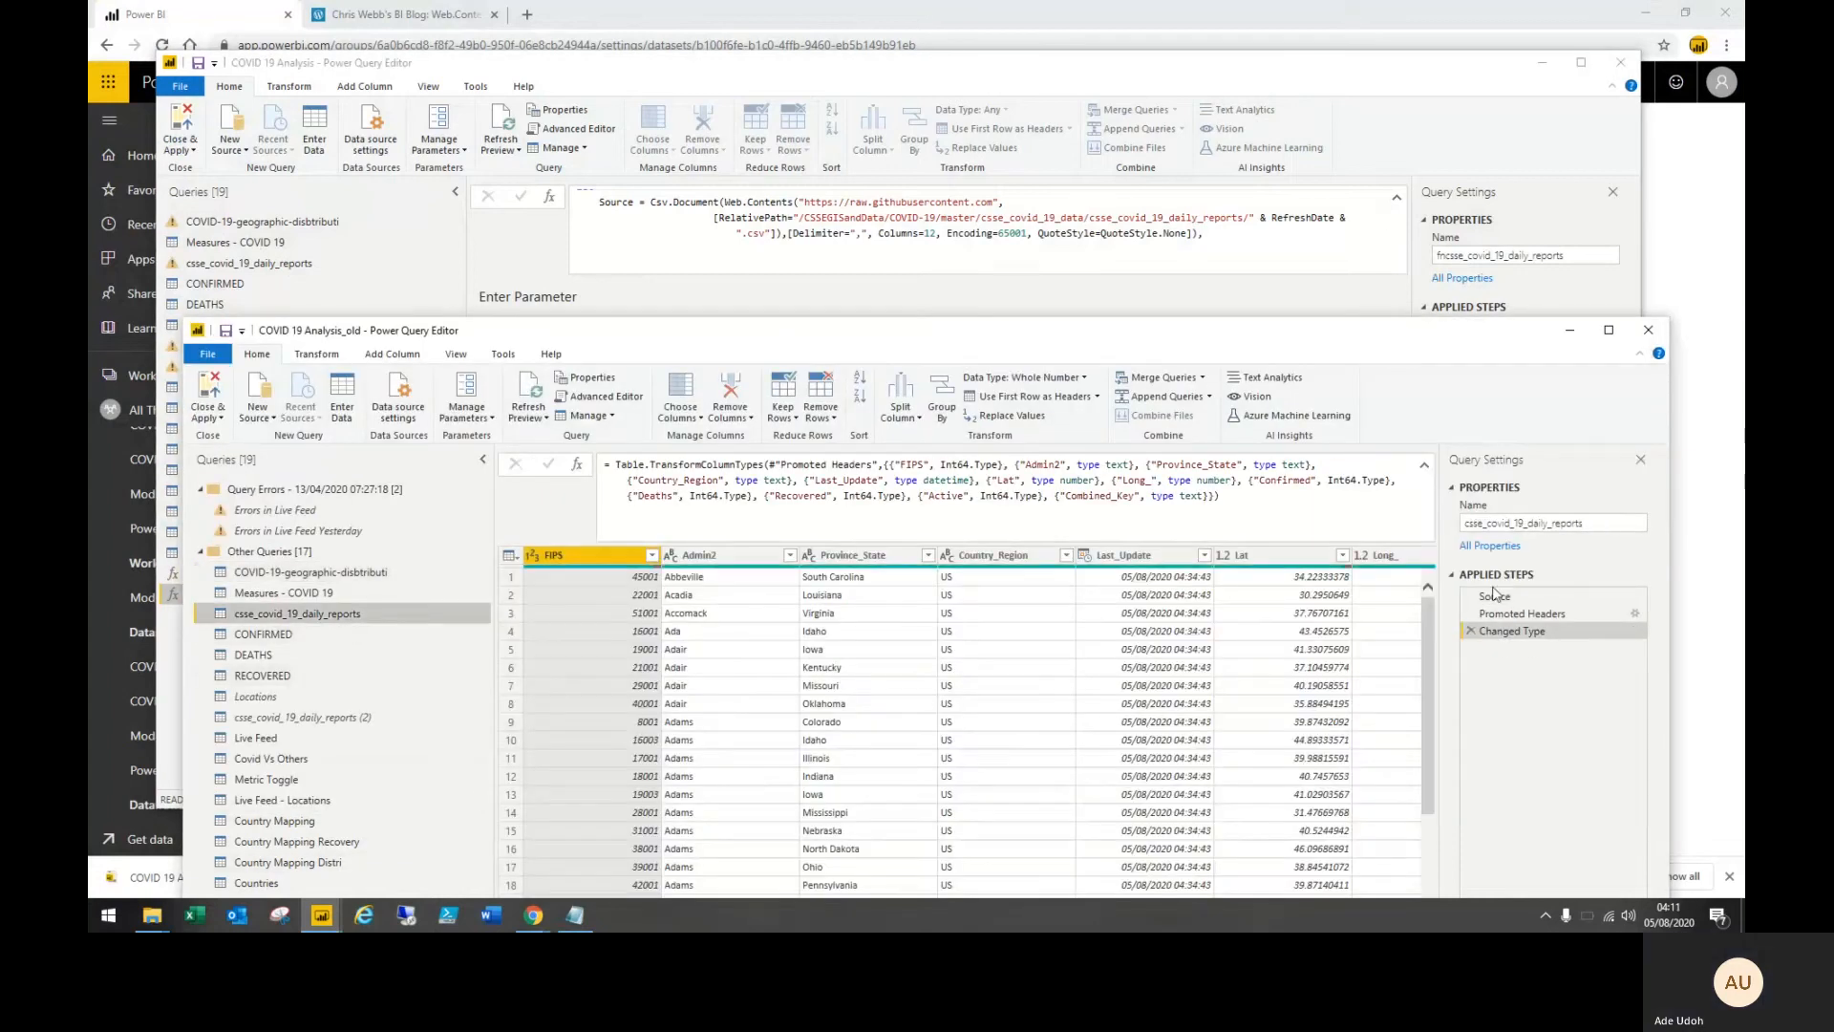
pyautogui.click(1495, 596)
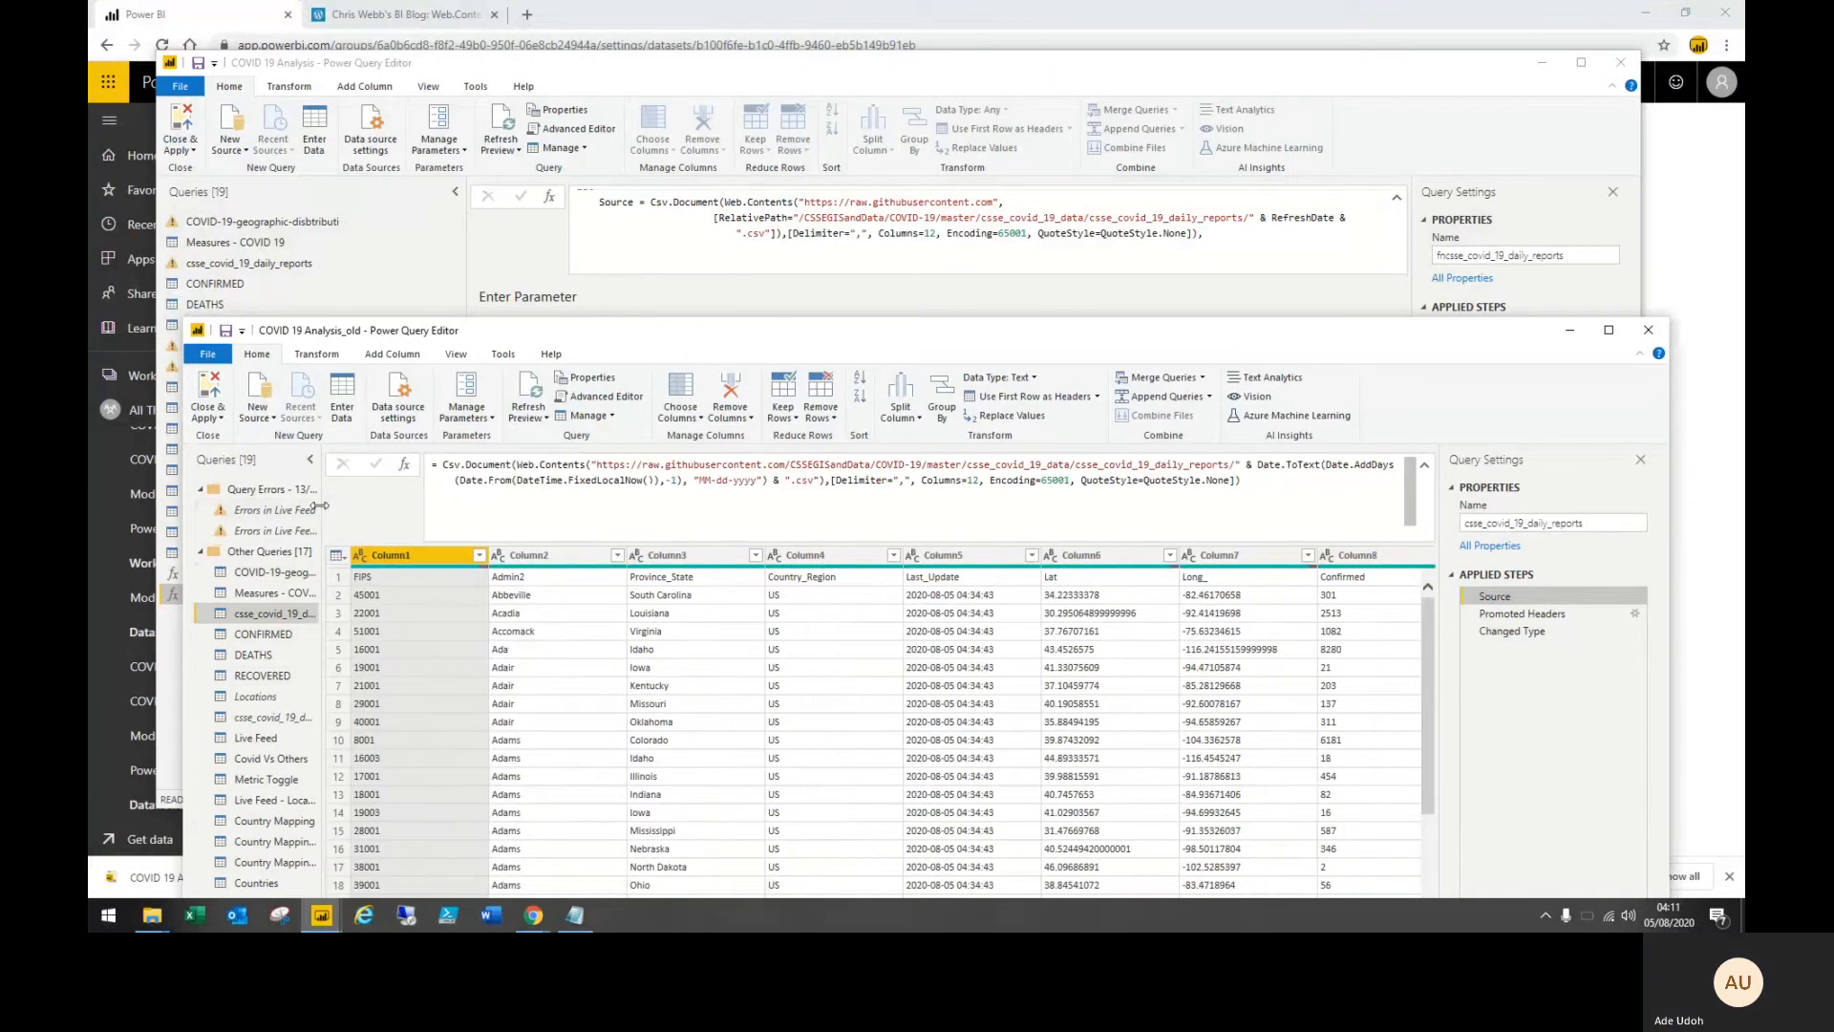
pyautogui.moveTo(936, 451)
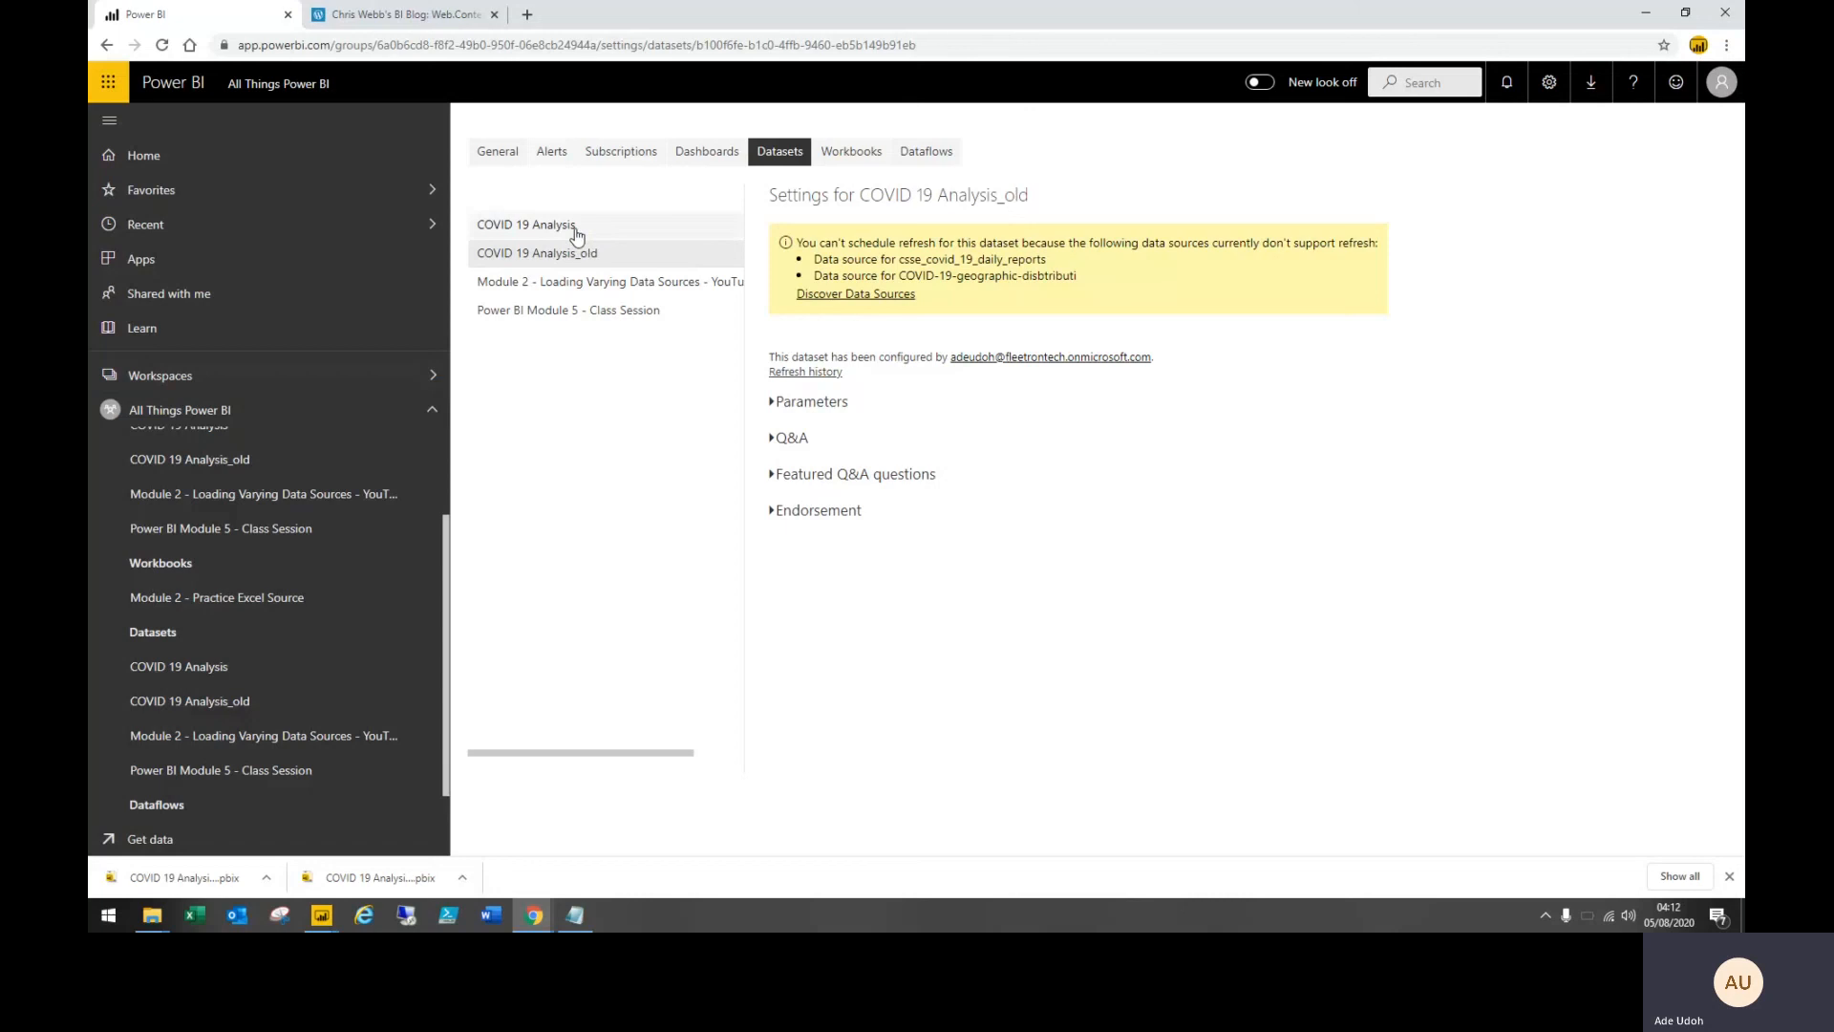
# View the COVID 19 Analysis dataset's scheduled refresh settings and its refresh history of completed on-demand refreshes
pyautogui.click(526, 223)
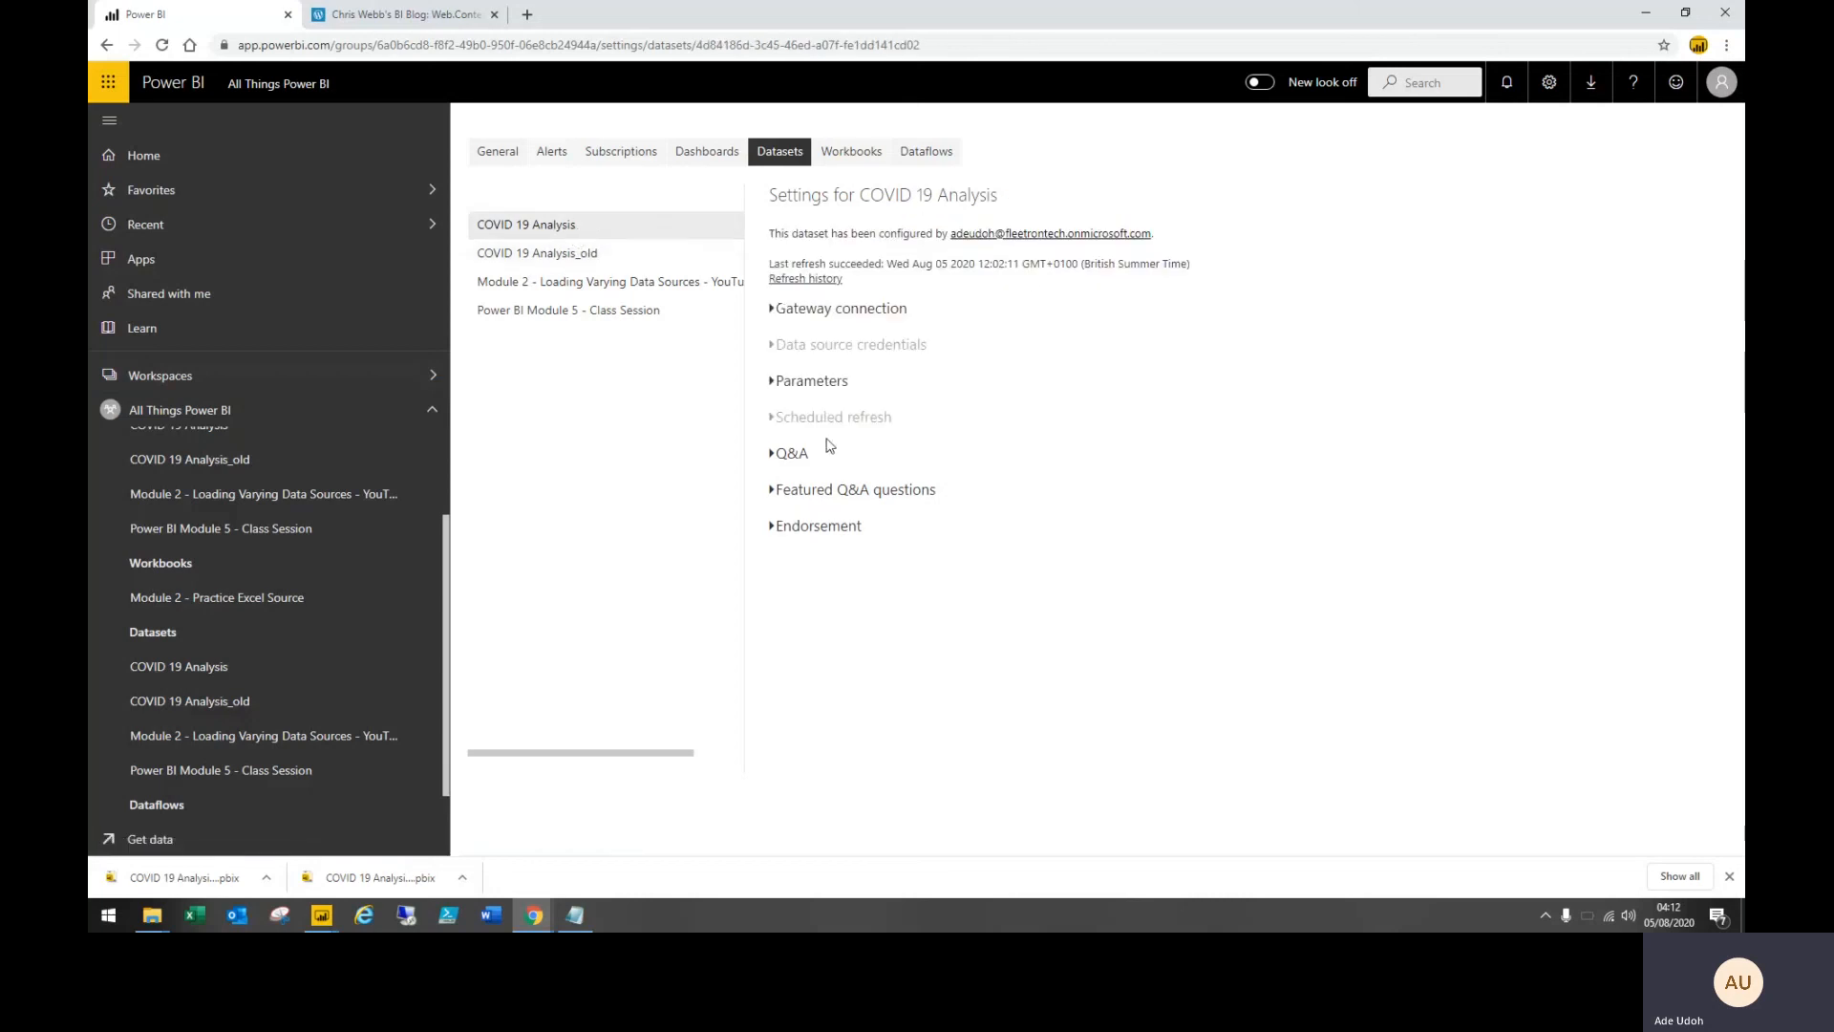
pyautogui.click(834, 416)
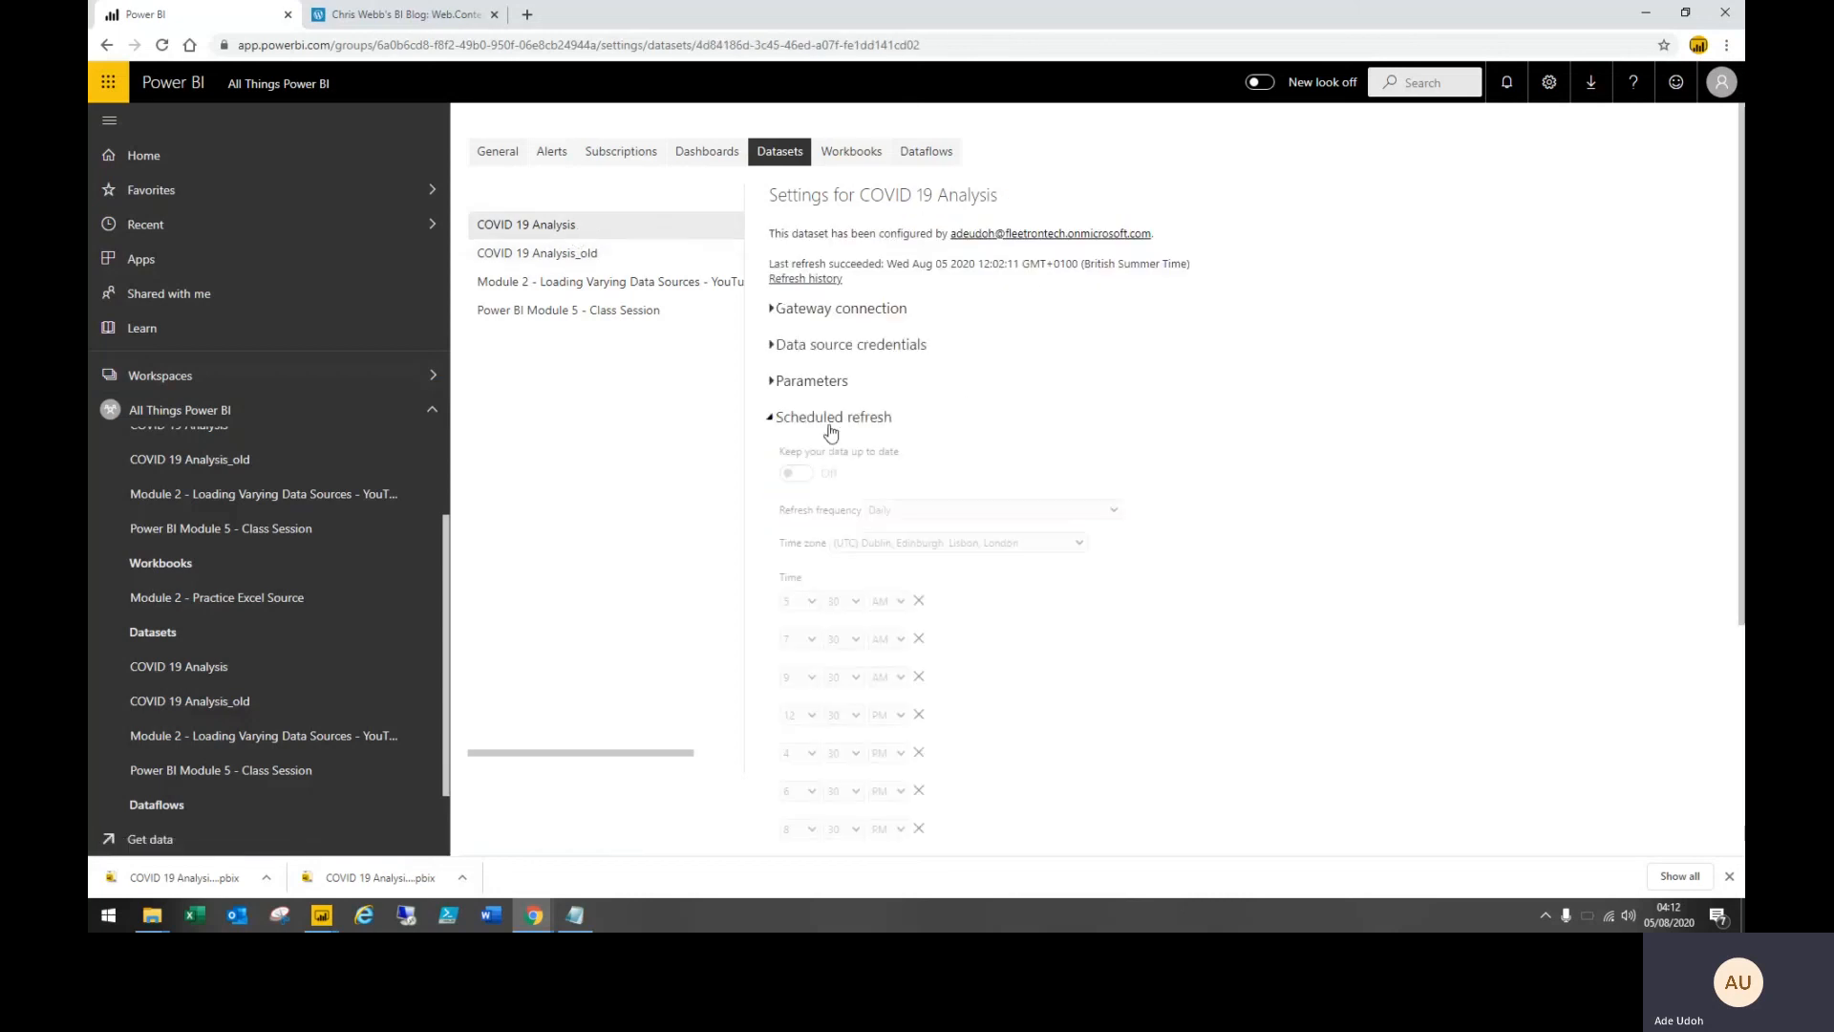
pyautogui.moveTo(871, 606)
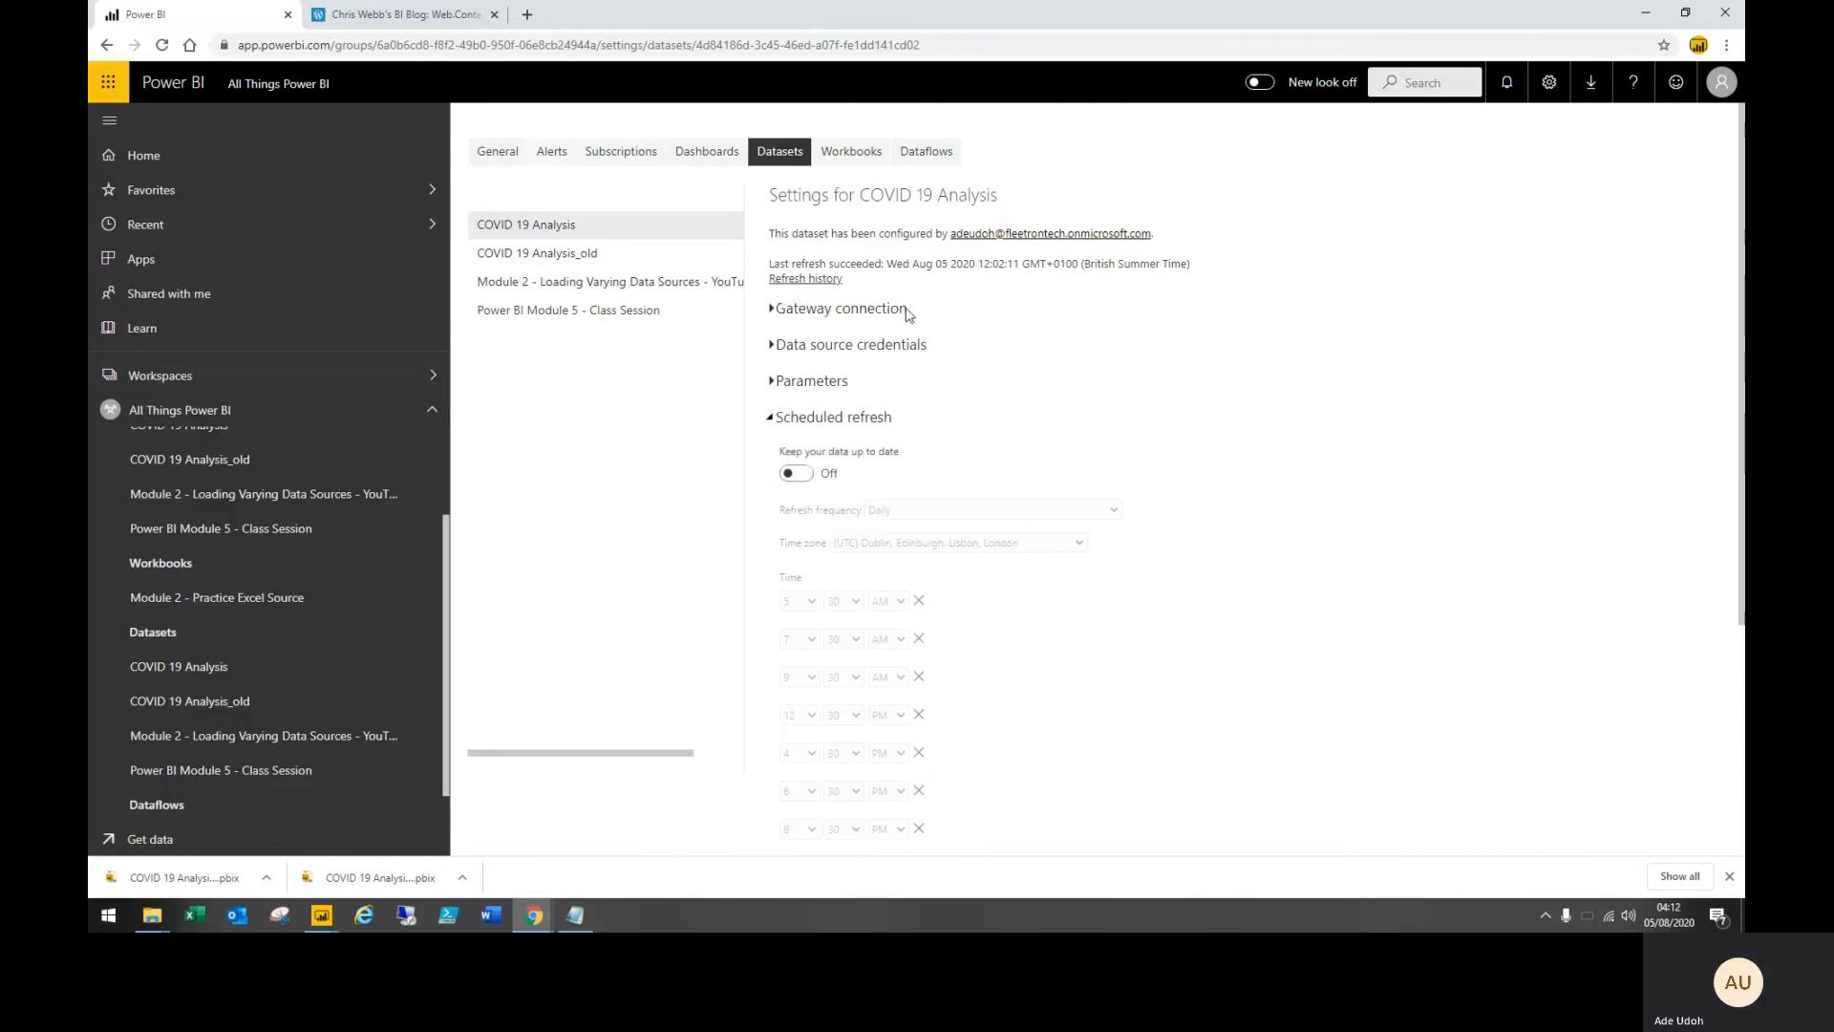
pyautogui.click(804, 279)
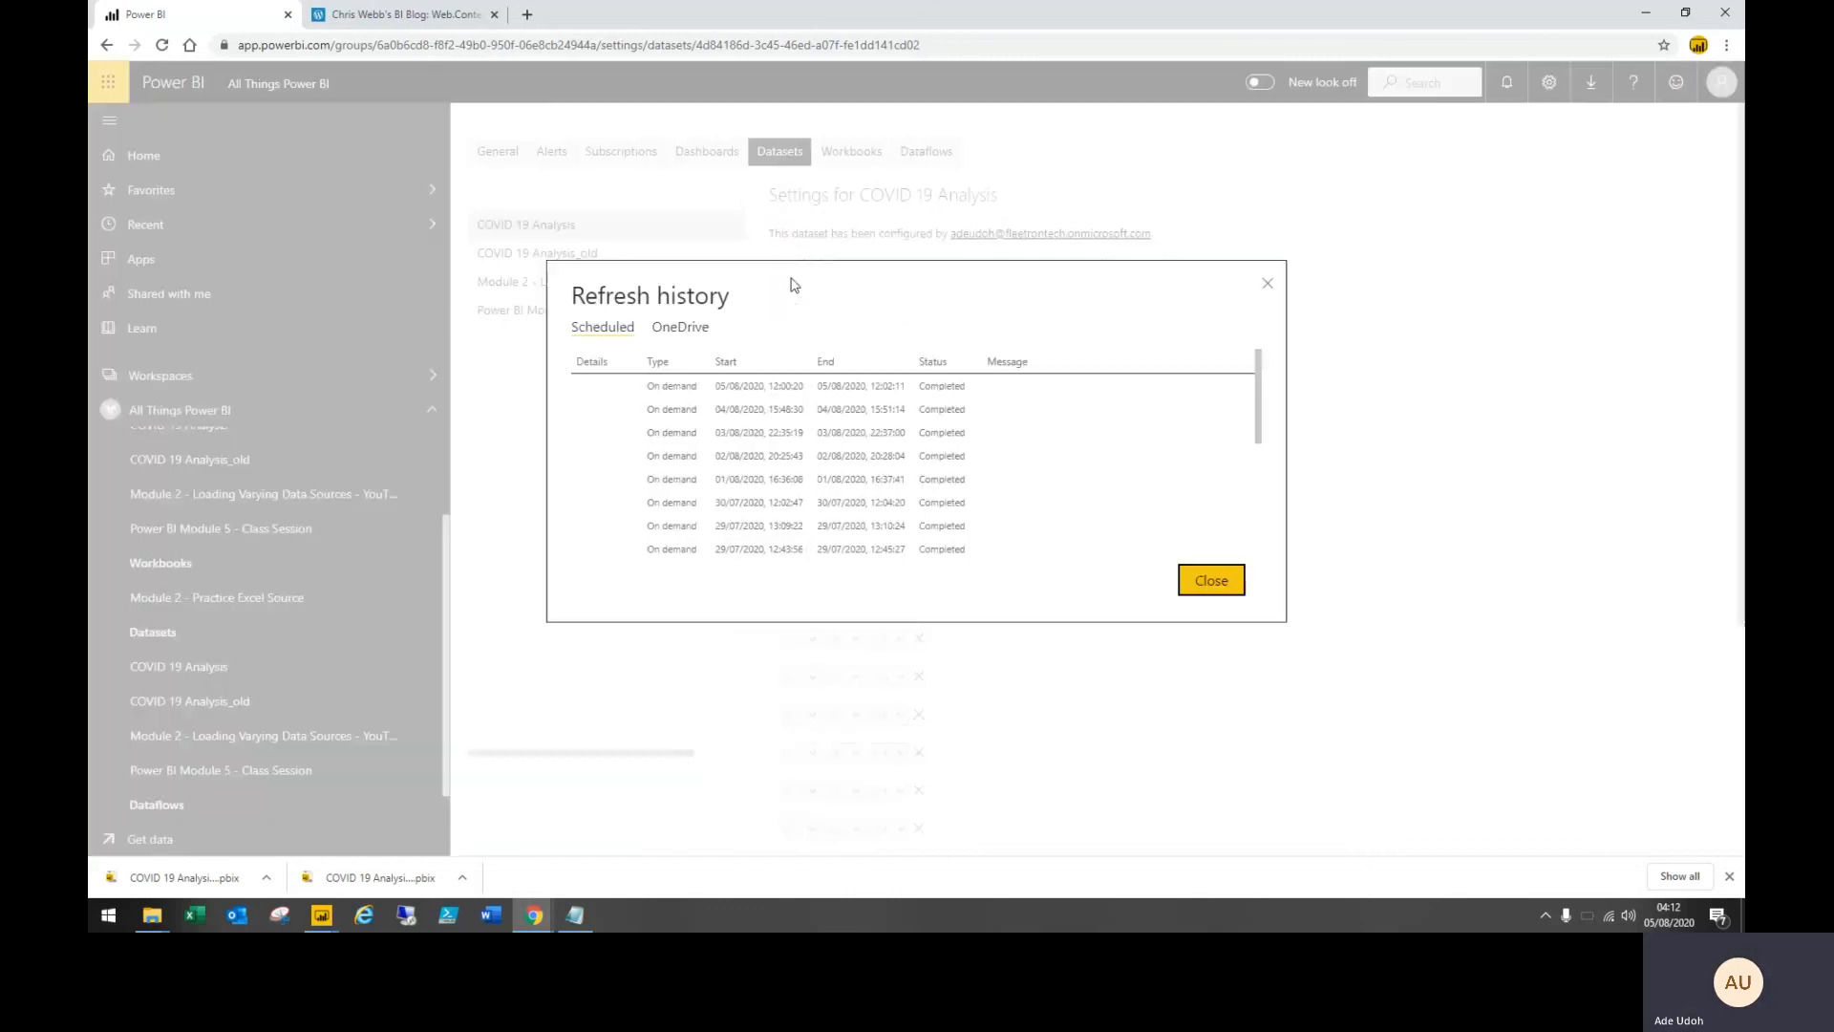